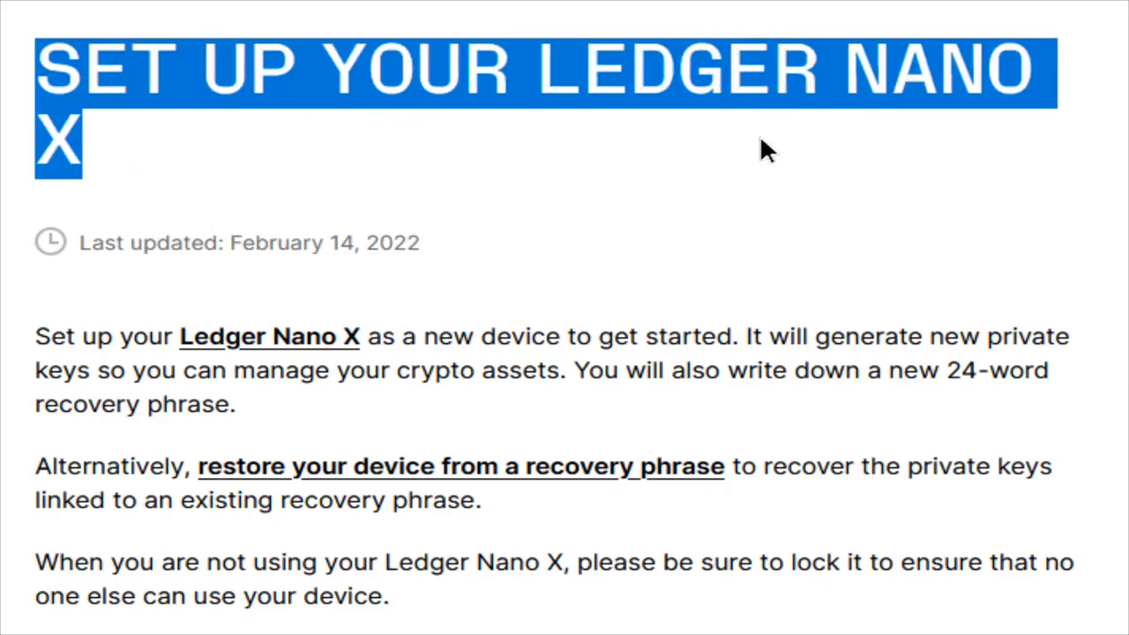
Scroll the Nano X setup guide down to the 'What you'll need' list.
{"action": "scroll", "scroll_direction": "down", "scroll_amount": 3}
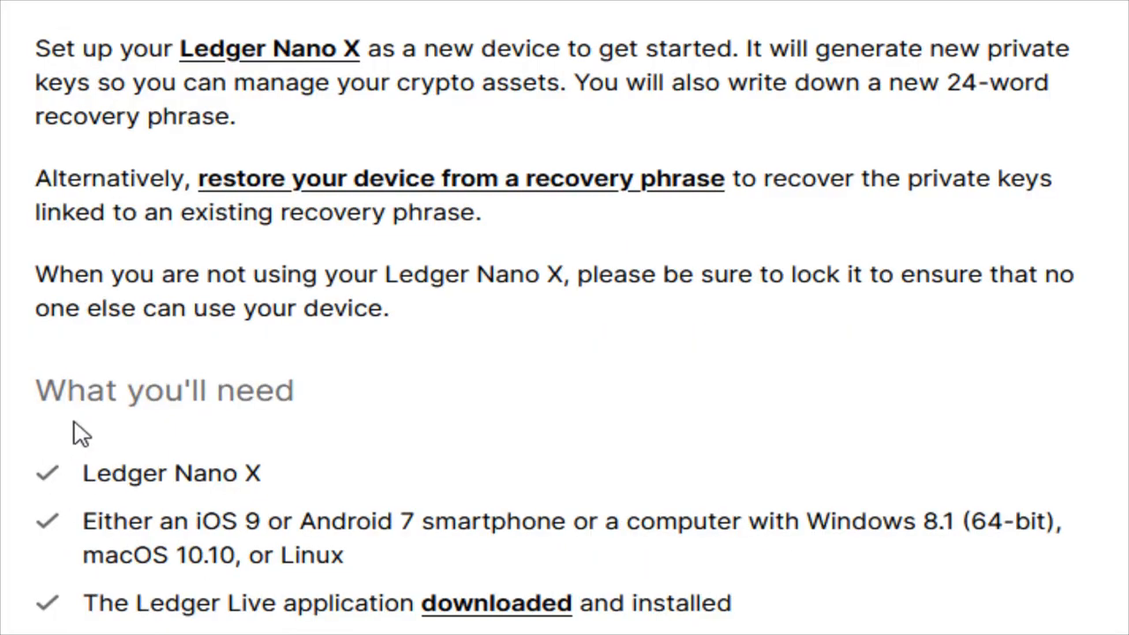
{"action": "mouse_move", "coordinate": [283, 503]}
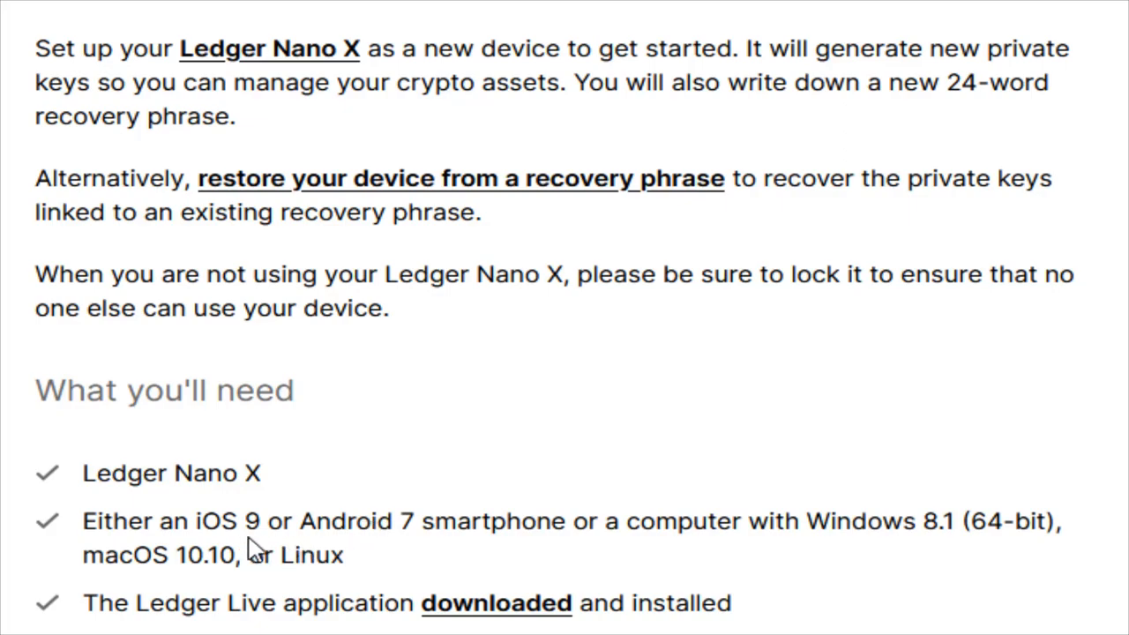
{"action": "mouse_move", "coordinate": [898, 556]}
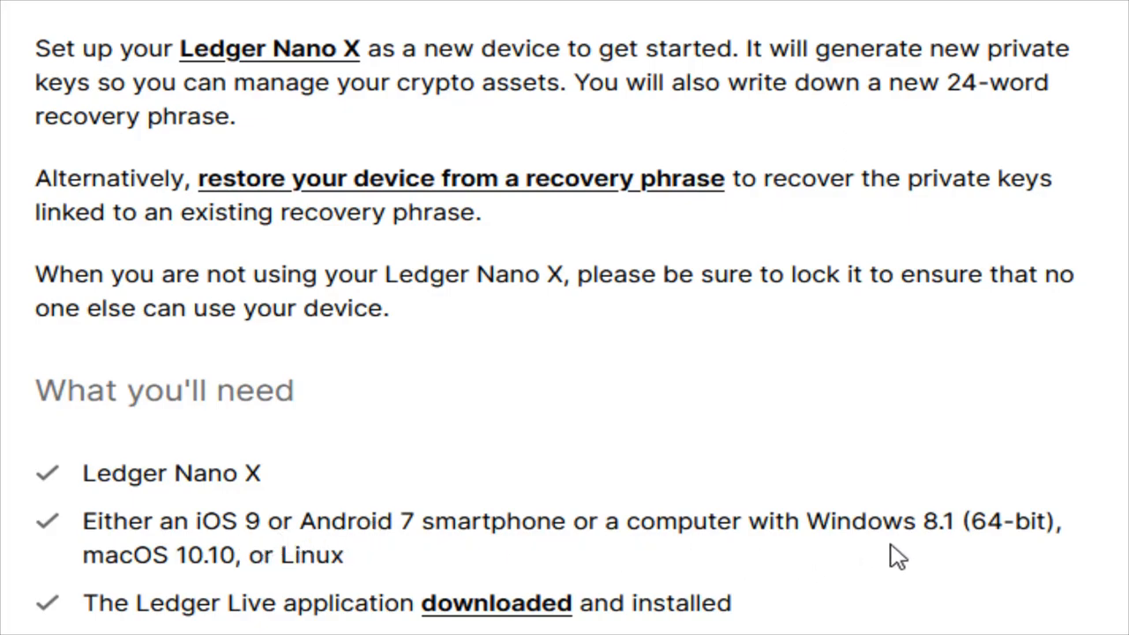
{"action": "mouse_move", "coordinate": [203, 586]}
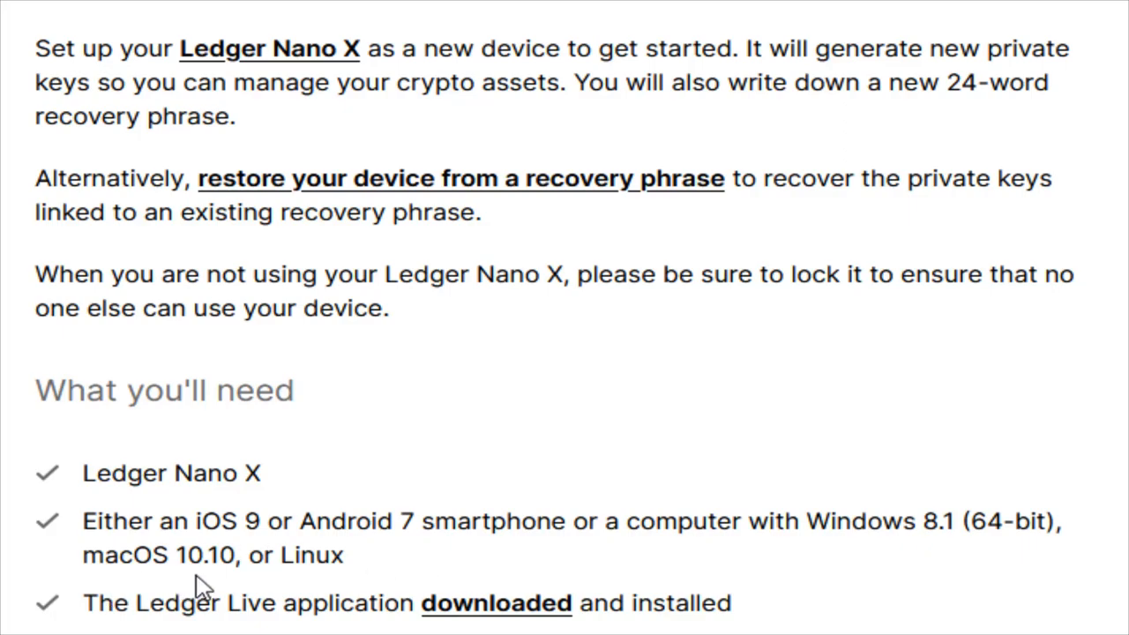
{"action": "mouse_move", "coordinate": [334, 580]}
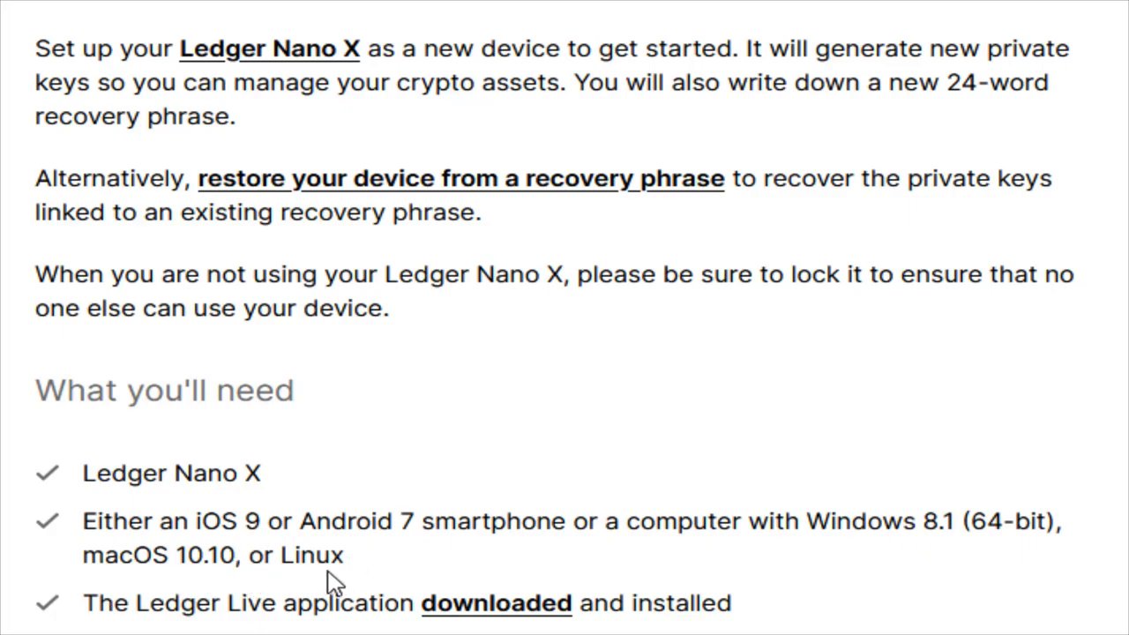
{"action": "mouse_move", "coordinate": [238, 626]}
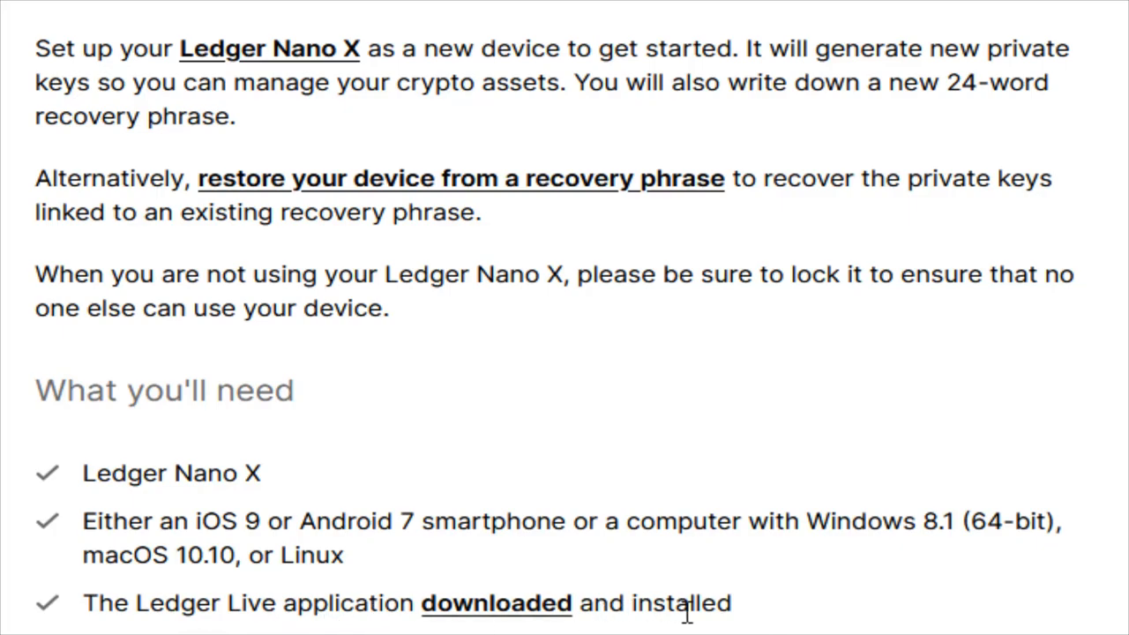
{"action": "mouse_move", "coordinate": [162, 519]}
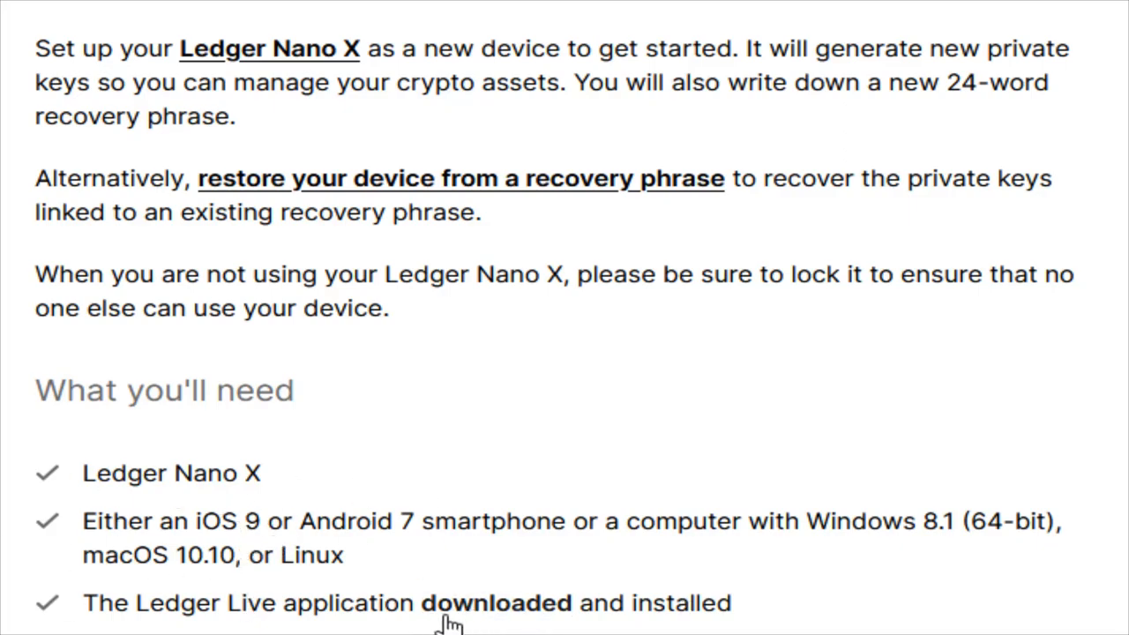
{"action": "mouse_move", "coordinate": [498, 621]}
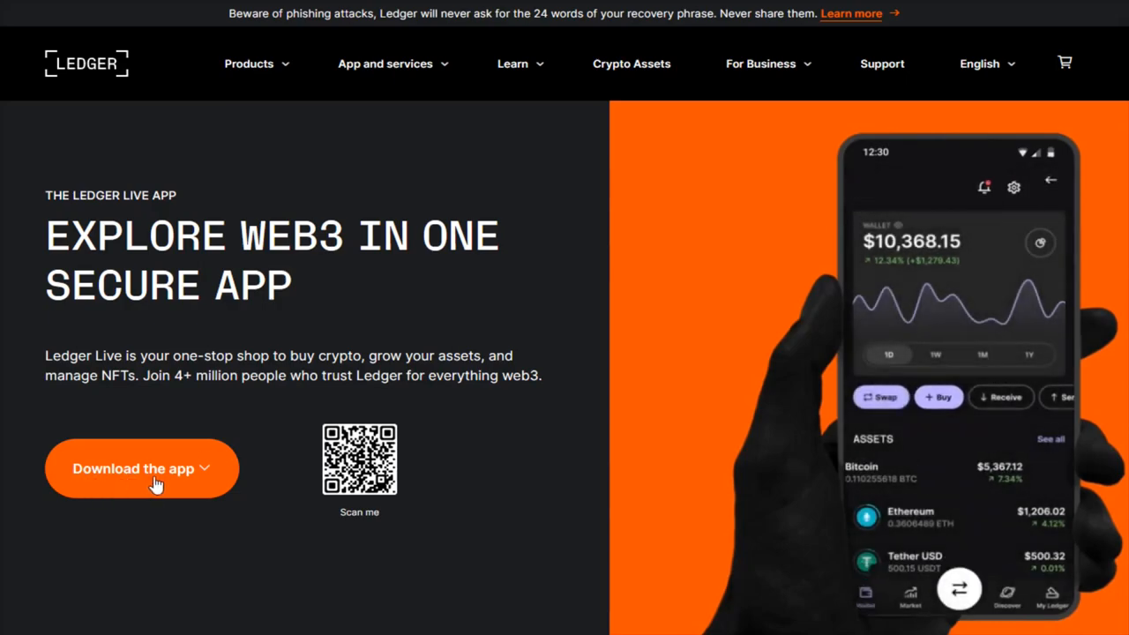
Download the Windows version of Ledger Live into the Downloads folder.
{"action": "left_click", "coordinate": [141, 469]}
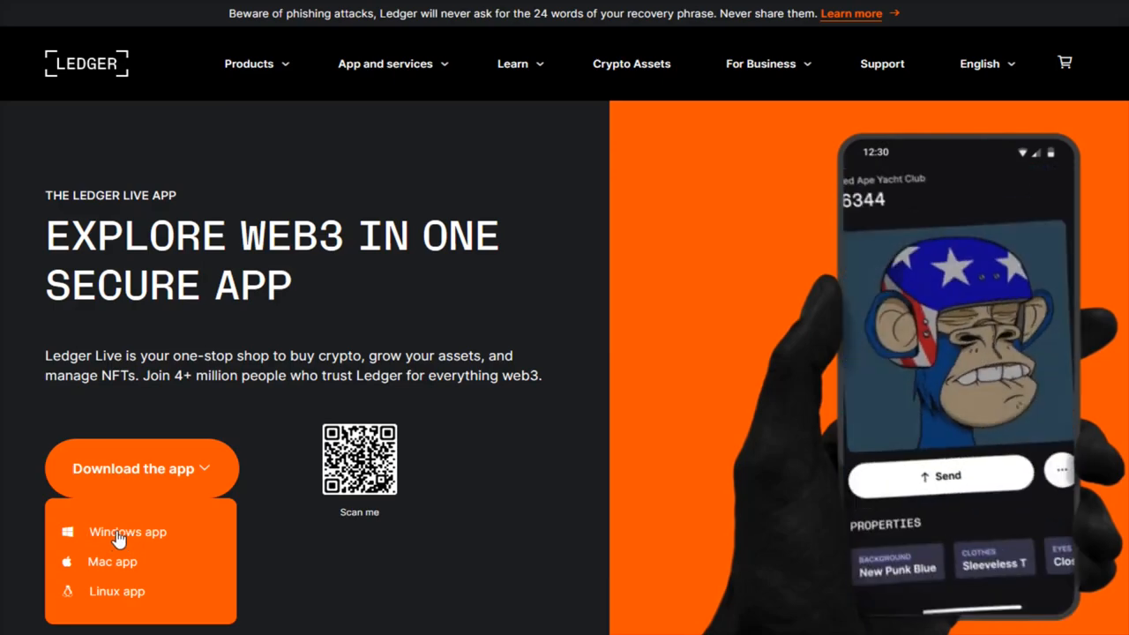
{"action": "left_click", "coordinate": [127, 531]}
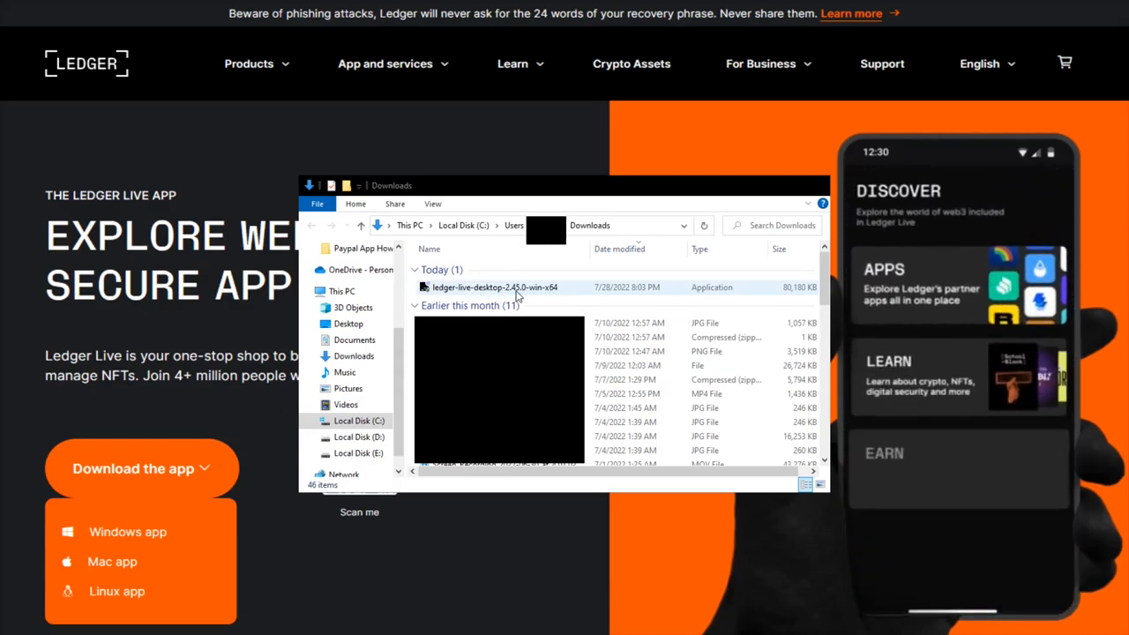
Run the Ledger Live installer with the default Program Files destination and launch the app.
{"action": "double_click", "coordinate": [494, 286]}
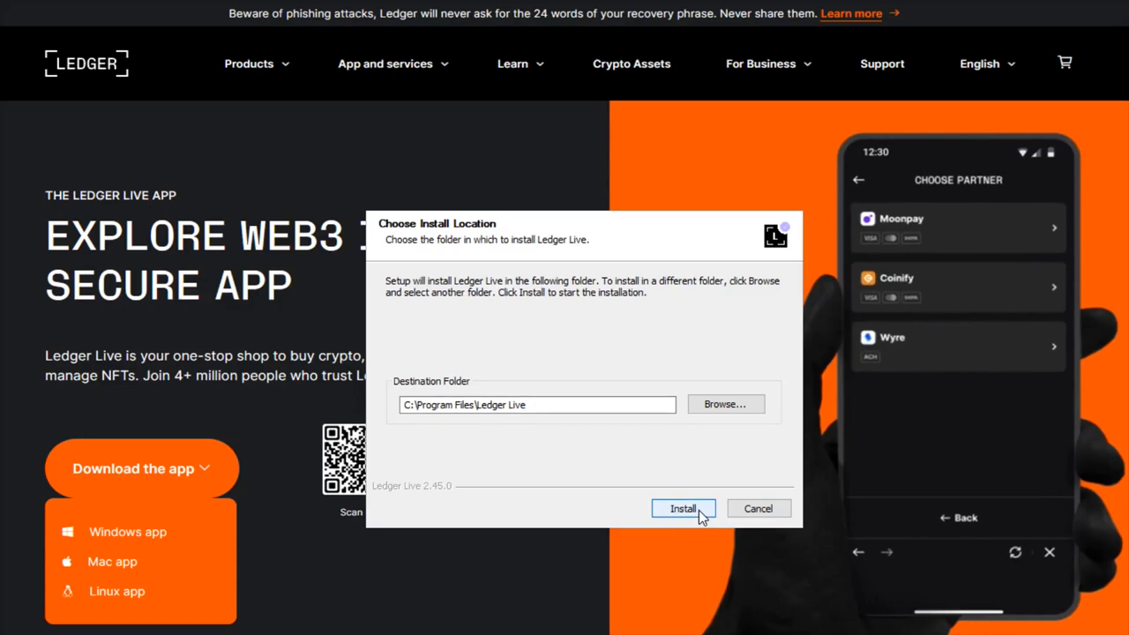
{"action": "left_click", "coordinate": [682, 508]}
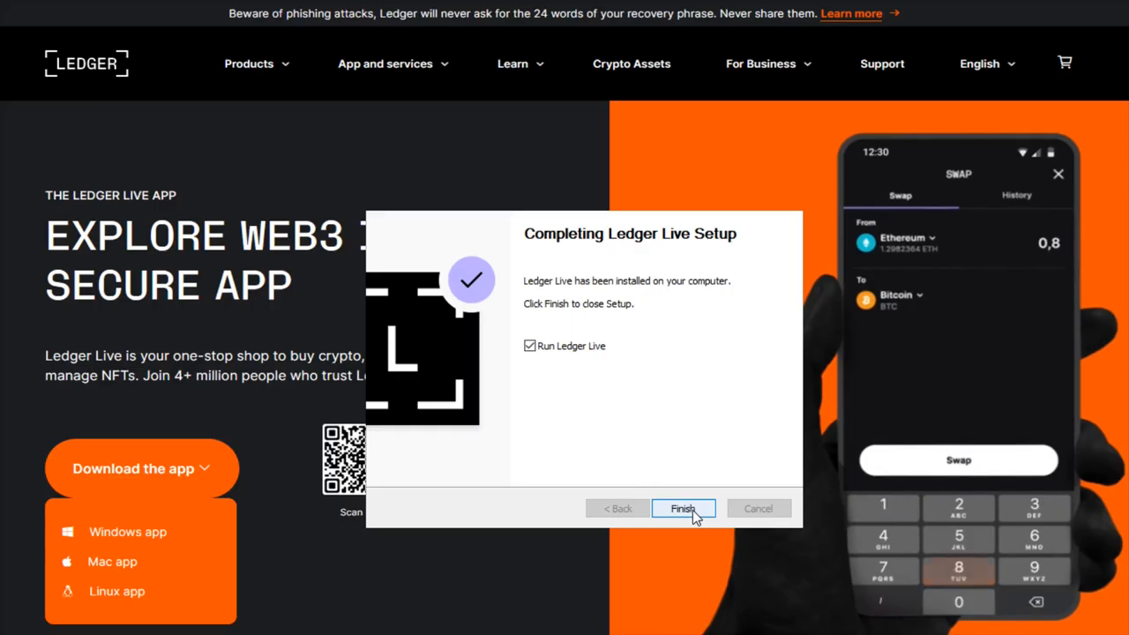
{"action": "left_click", "coordinate": [682, 508]}
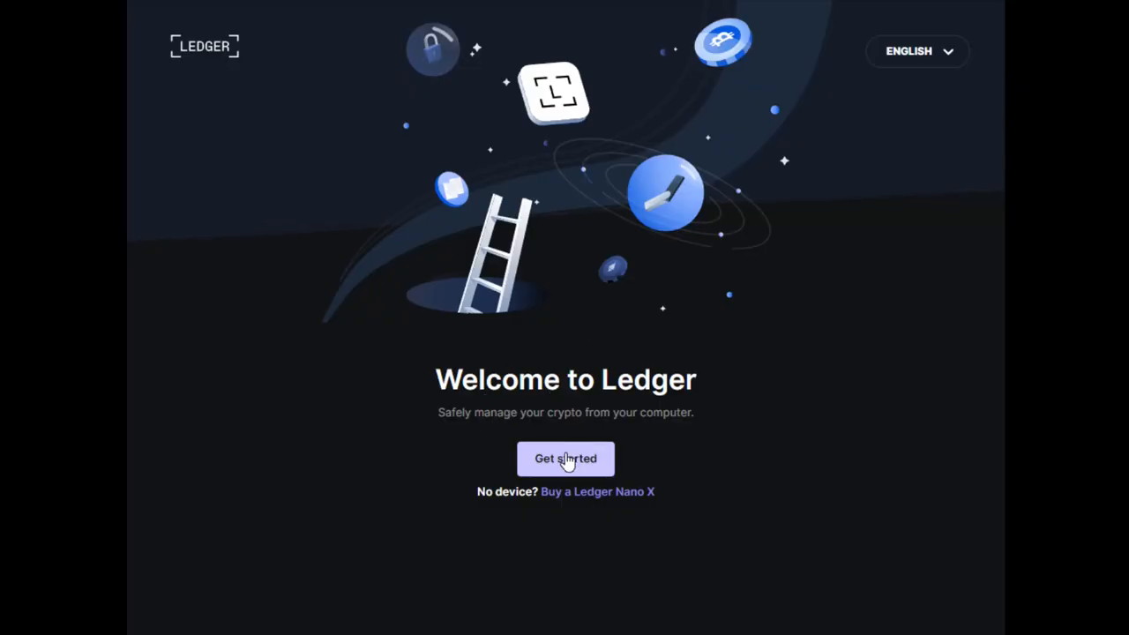
Get started, accept the Terms of service and Privacy policy, and enter the Ledger app.
{"action": "left_click", "coordinate": [564, 459]}
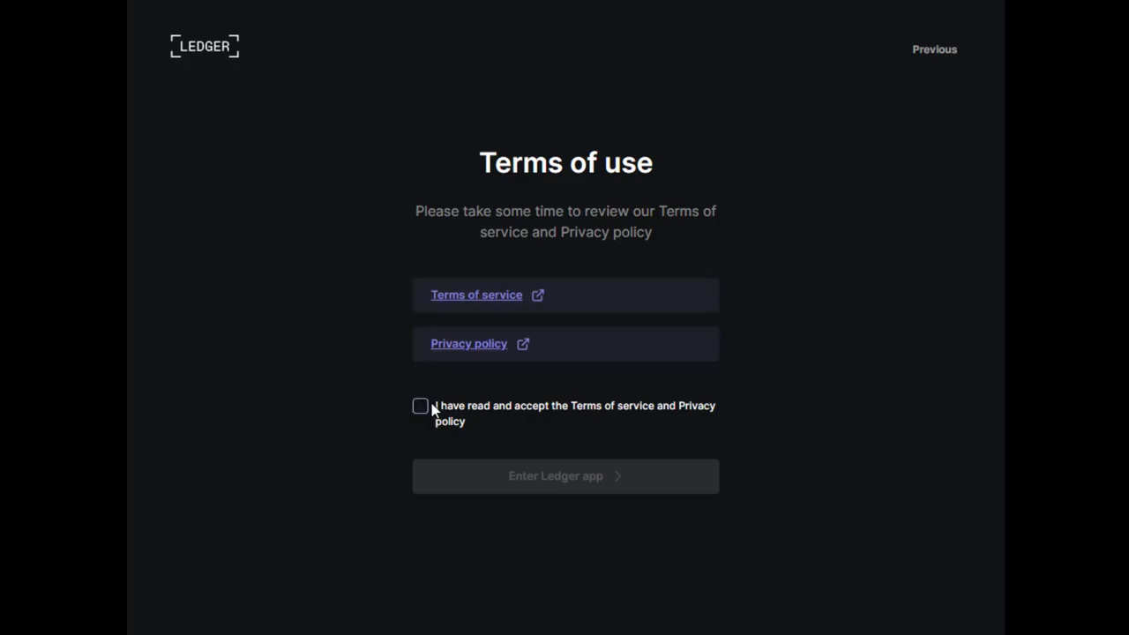
{"action": "left_click", "coordinate": [420, 405]}
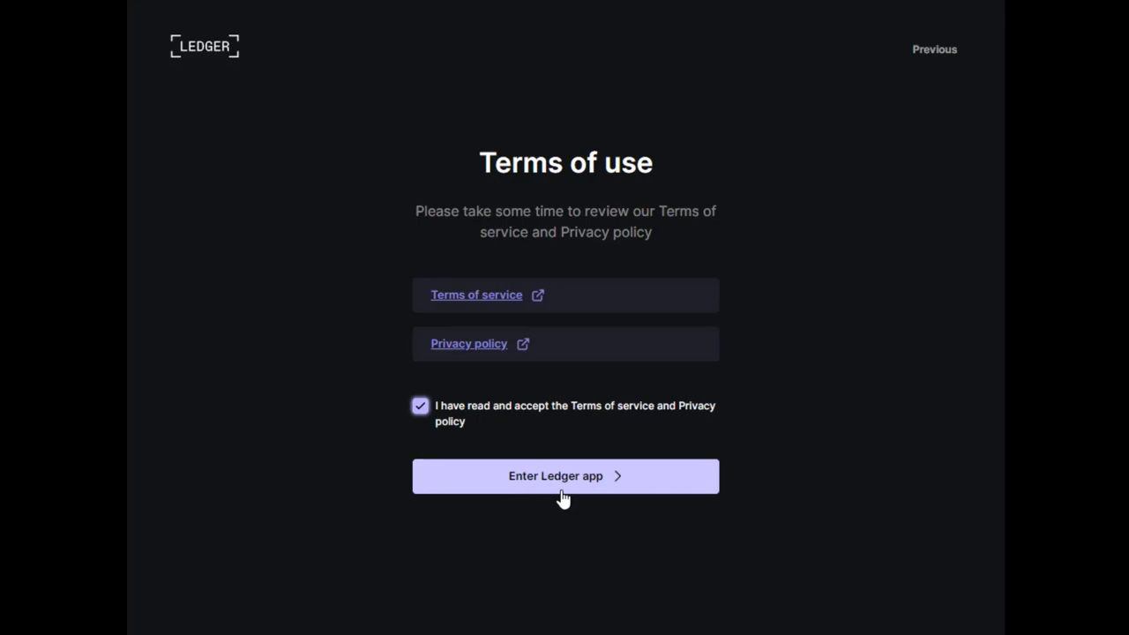
{"action": "left_click", "coordinate": [564, 476]}
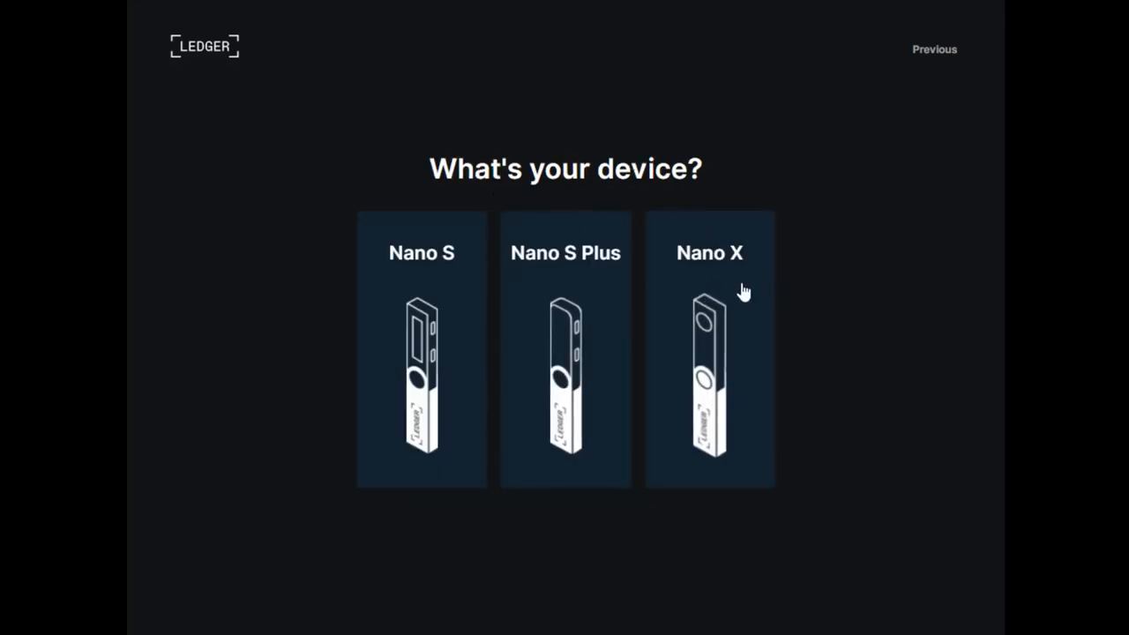
Choose Nano X as the device and review its first-use options.
{"action": "left_click", "coordinate": [709, 349]}
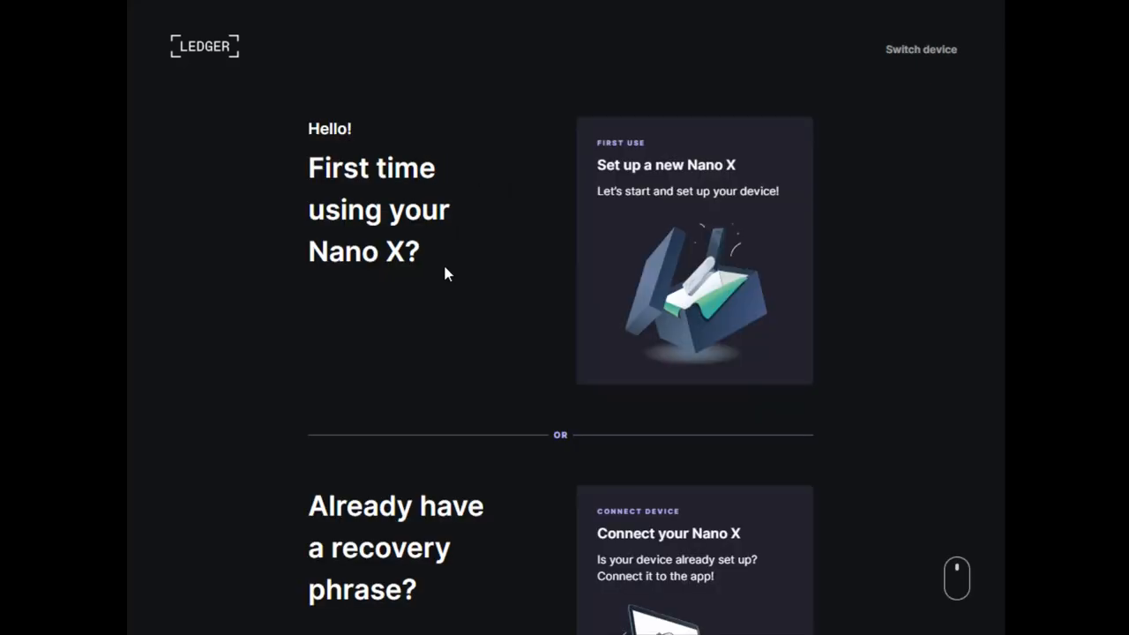
{"action": "mouse_move", "coordinate": [388, 192]}
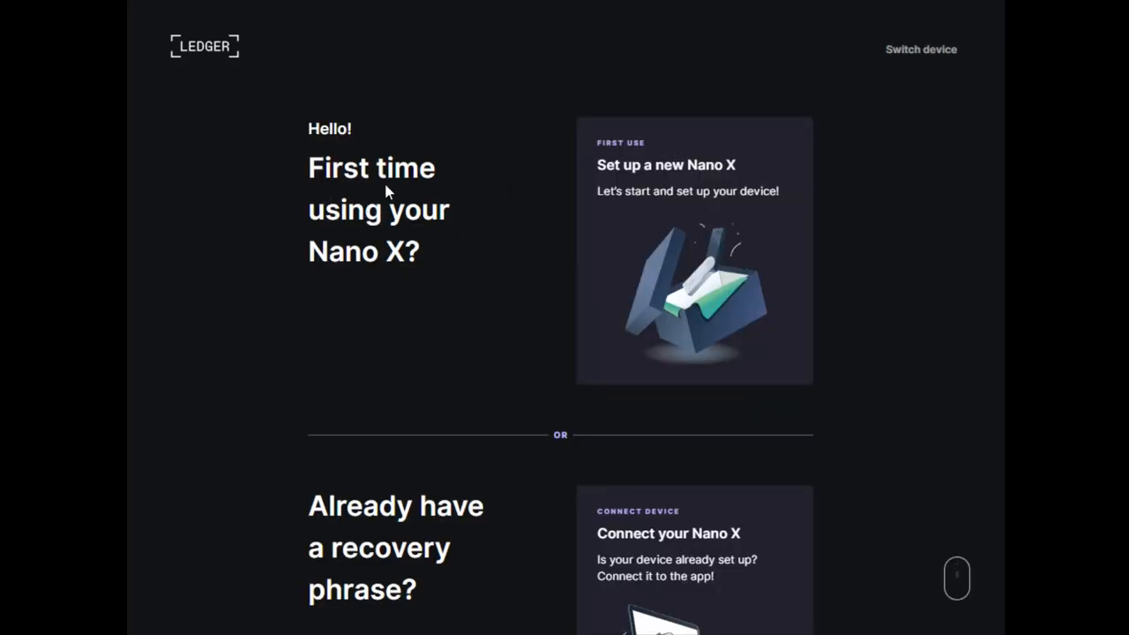
{"action": "scroll", "scroll_direction": "down", "scroll_amount": 3}
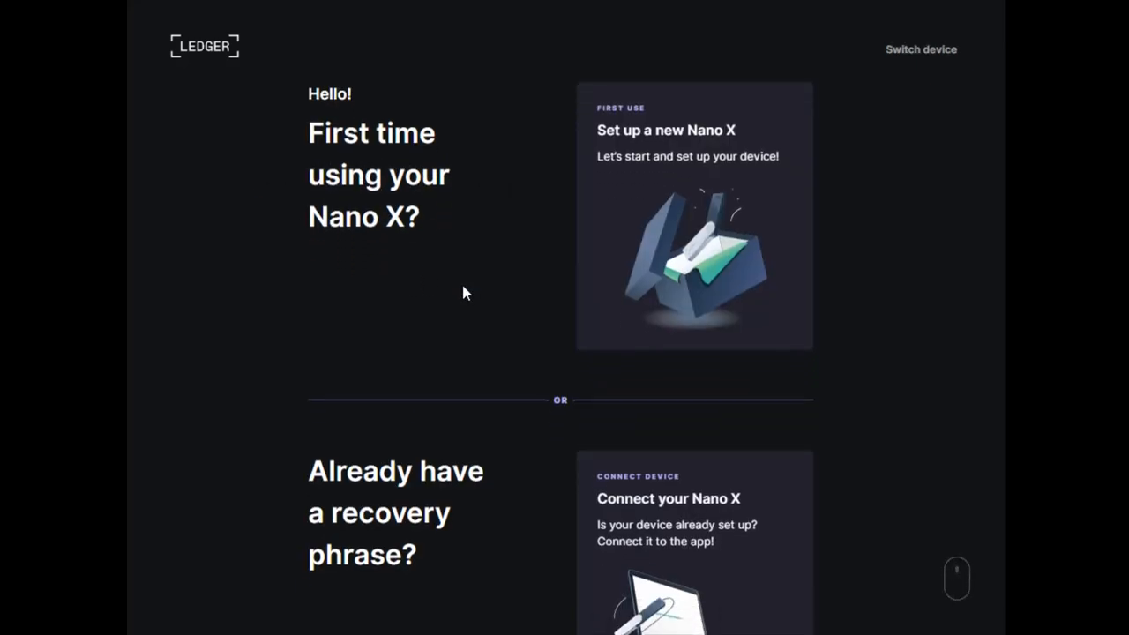
{"action": "scroll", "scroll_direction": "down", "scroll_amount": 3}
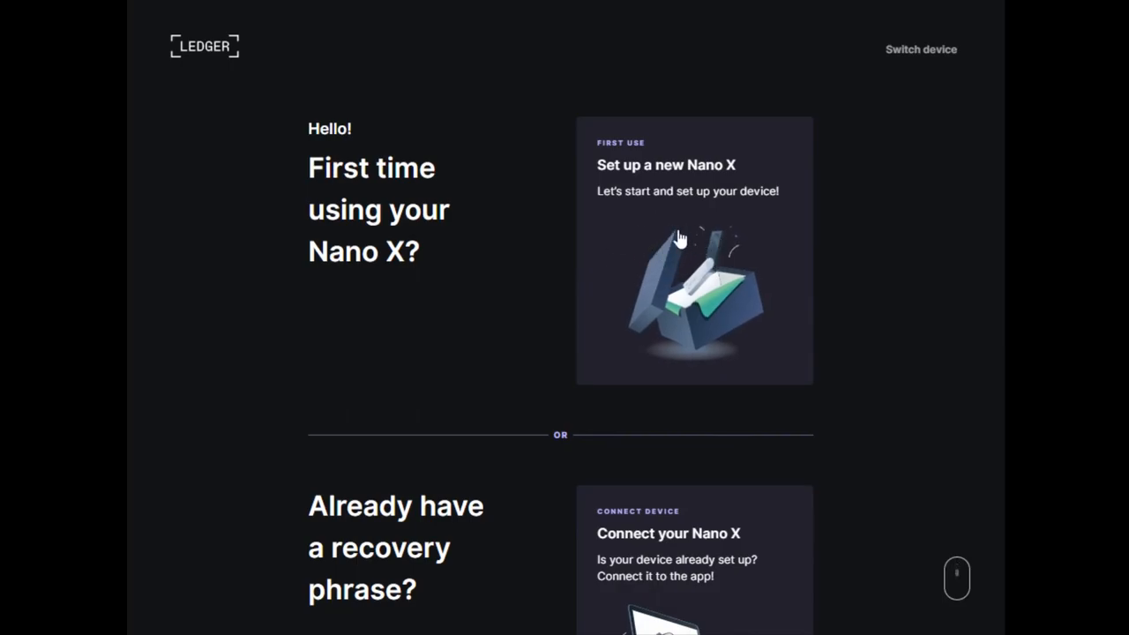
{"action": "mouse_move", "coordinate": [695, 281]}
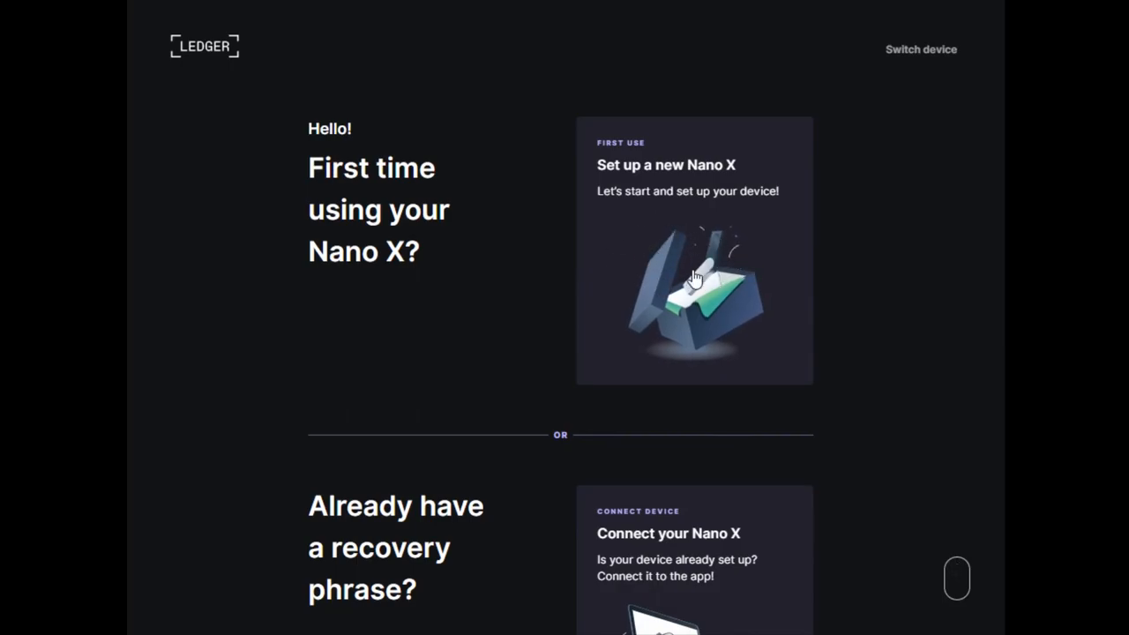
Start a new Nano X setup and page through the Basics slides to 'Let's set up your Nano!'.
{"action": "left_click", "coordinate": [695, 250]}
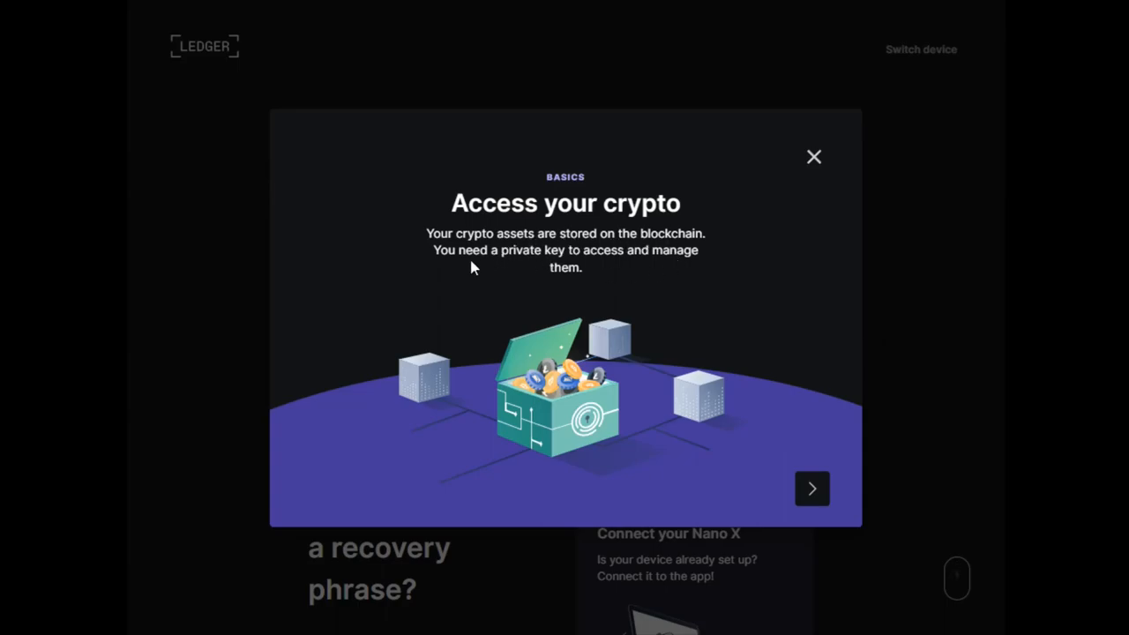
{"action": "mouse_move", "coordinate": [798, 480]}
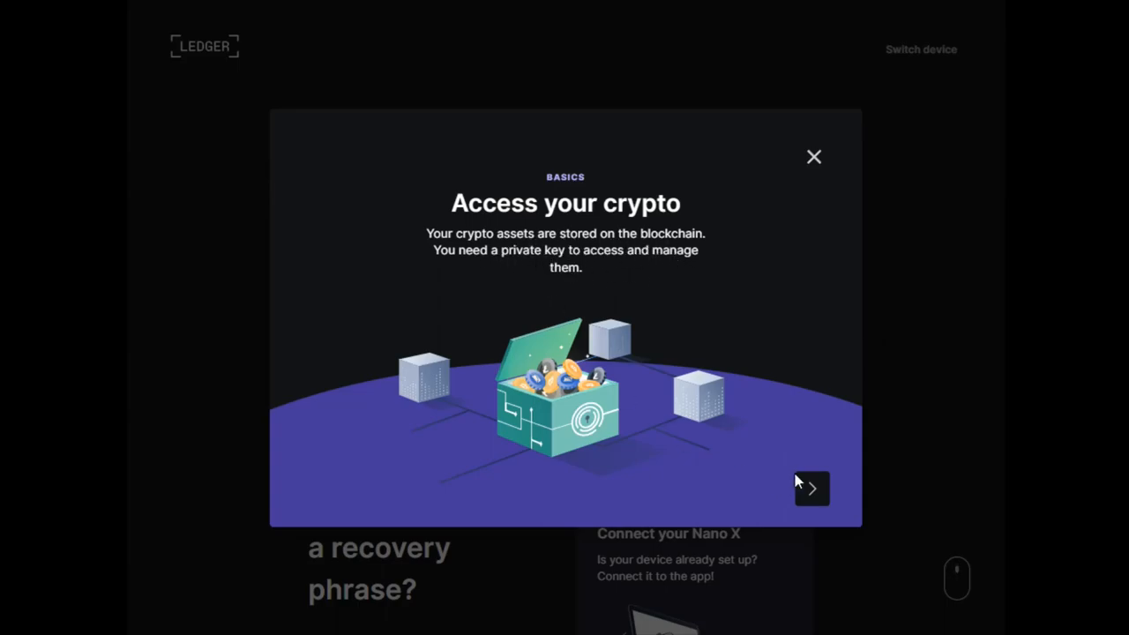
{"action": "left_click", "coordinate": [811, 487]}
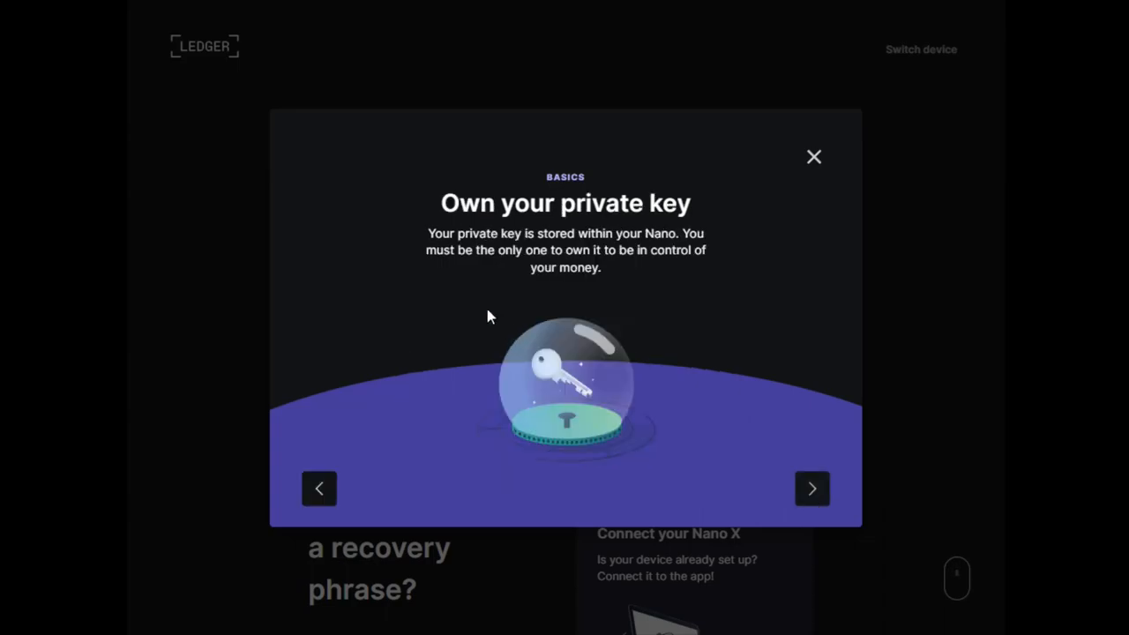
{"action": "mouse_move", "coordinate": [691, 263]}
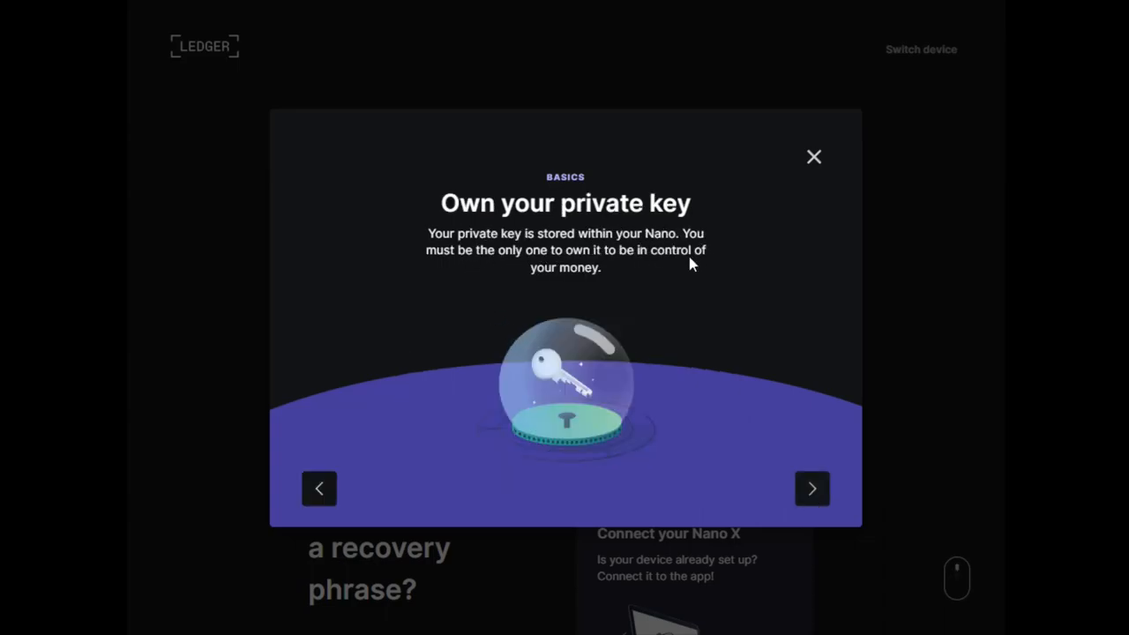
{"action": "mouse_move", "coordinate": [593, 282]}
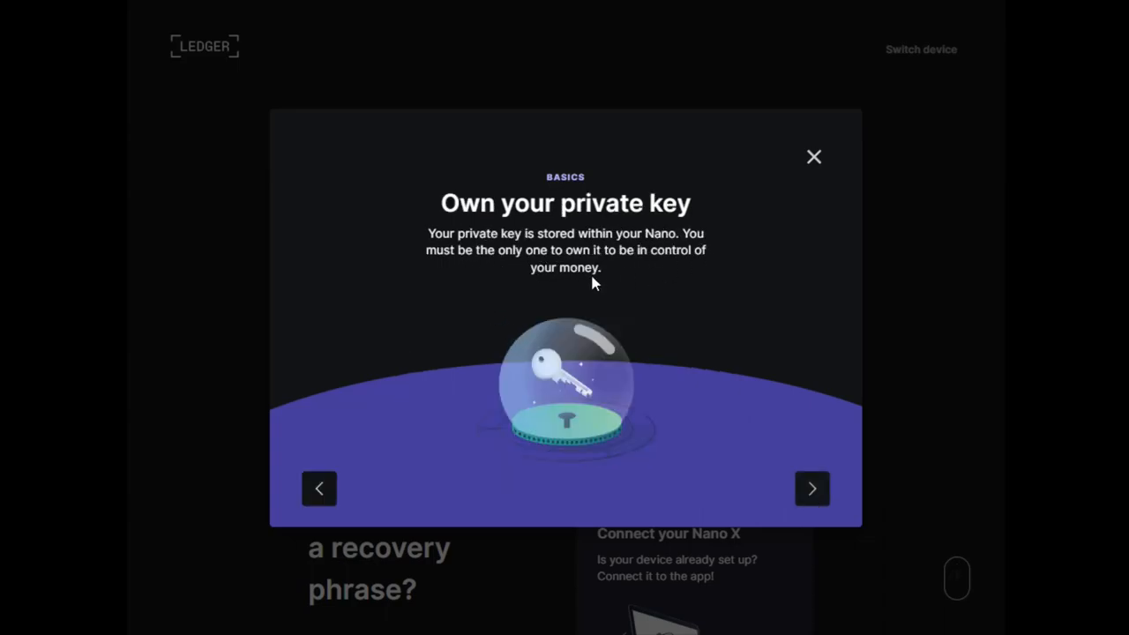
{"action": "left_click", "coordinate": [812, 488]}
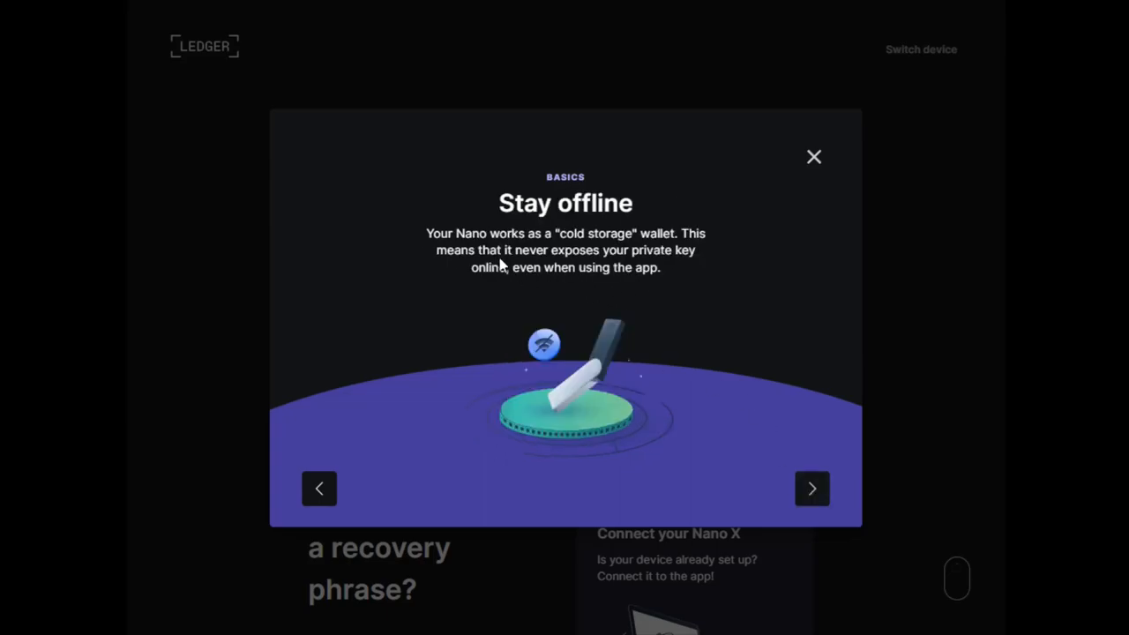
{"action": "mouse_move", "coordinate": [695, 250]}
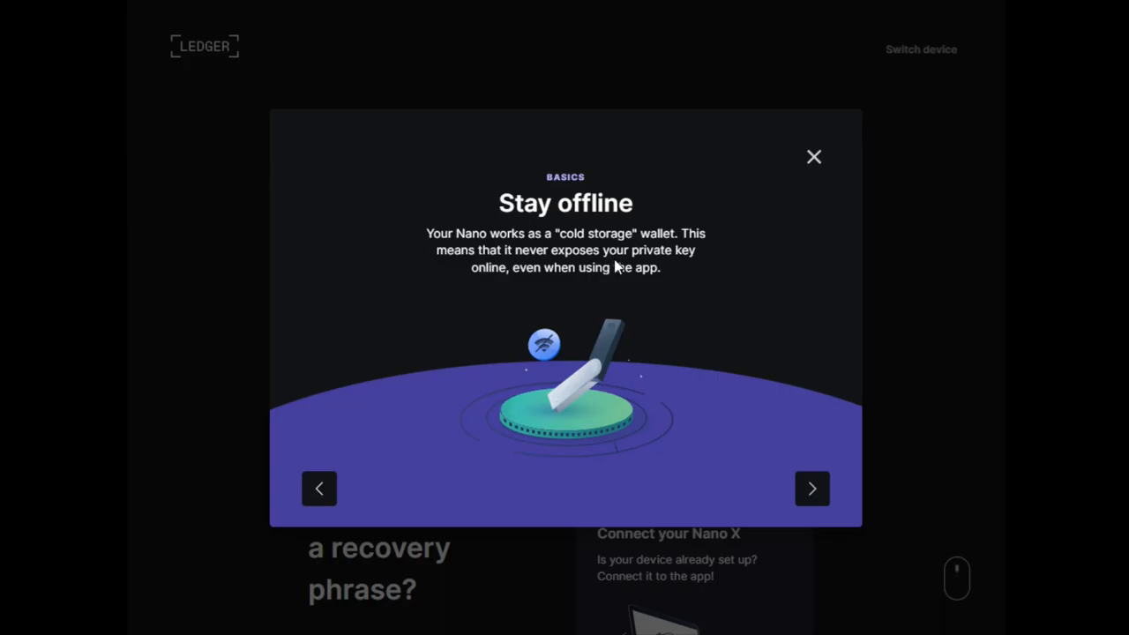
{"action": "mouse_move", "coordinate": [585, 282]}
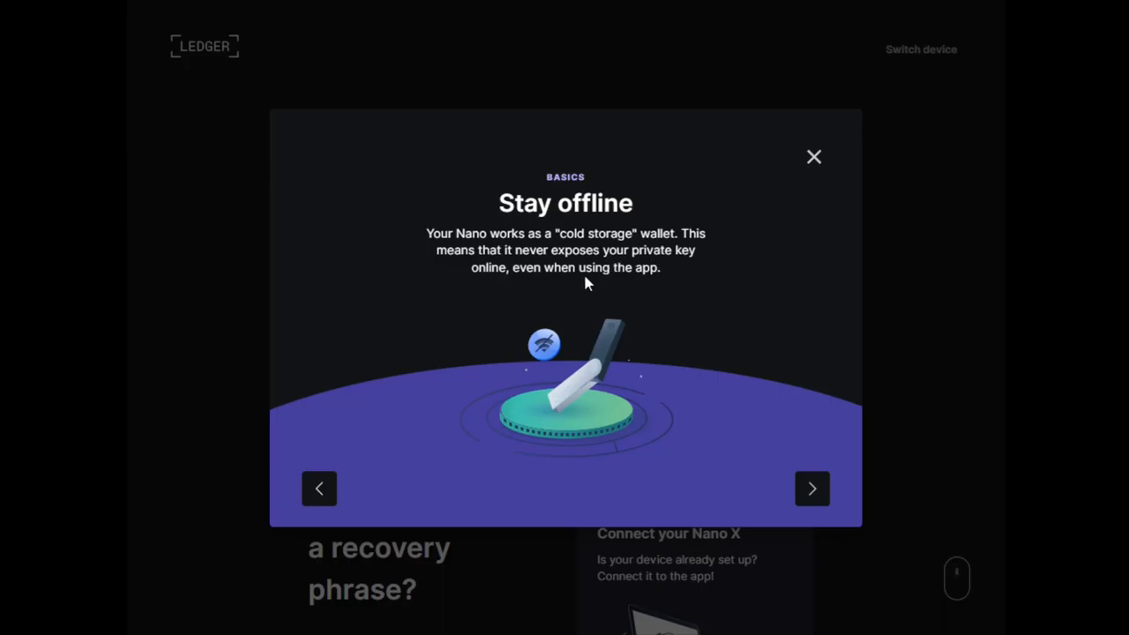
{"action": "left_click", "coordinate": [812, 487]}
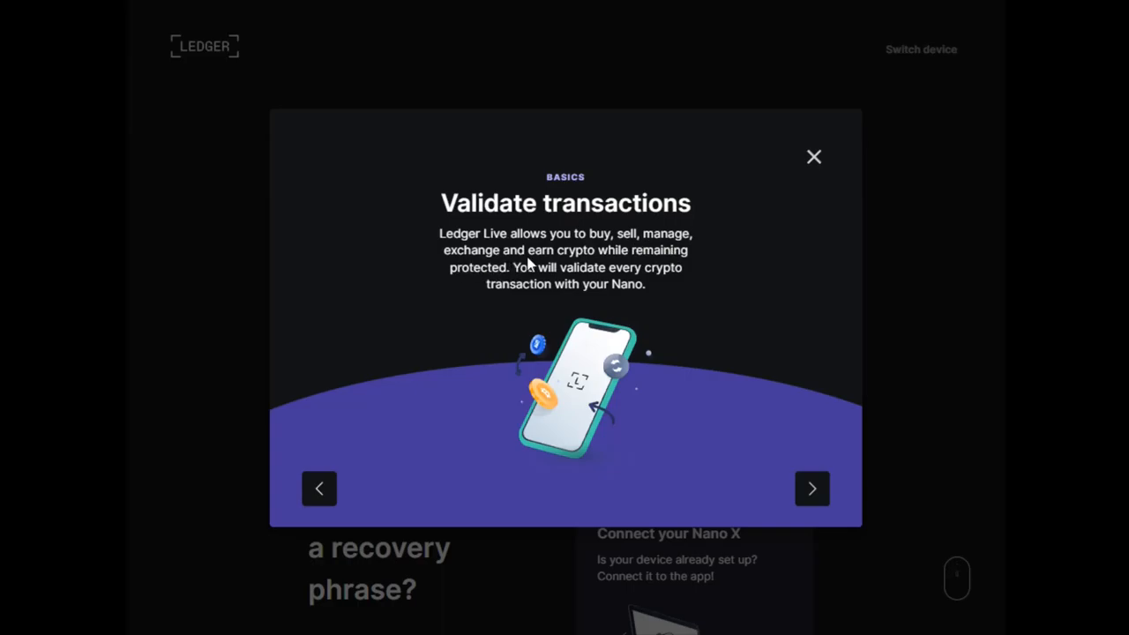
{"action": "mouse_move", "coordinate": [483, 279]}
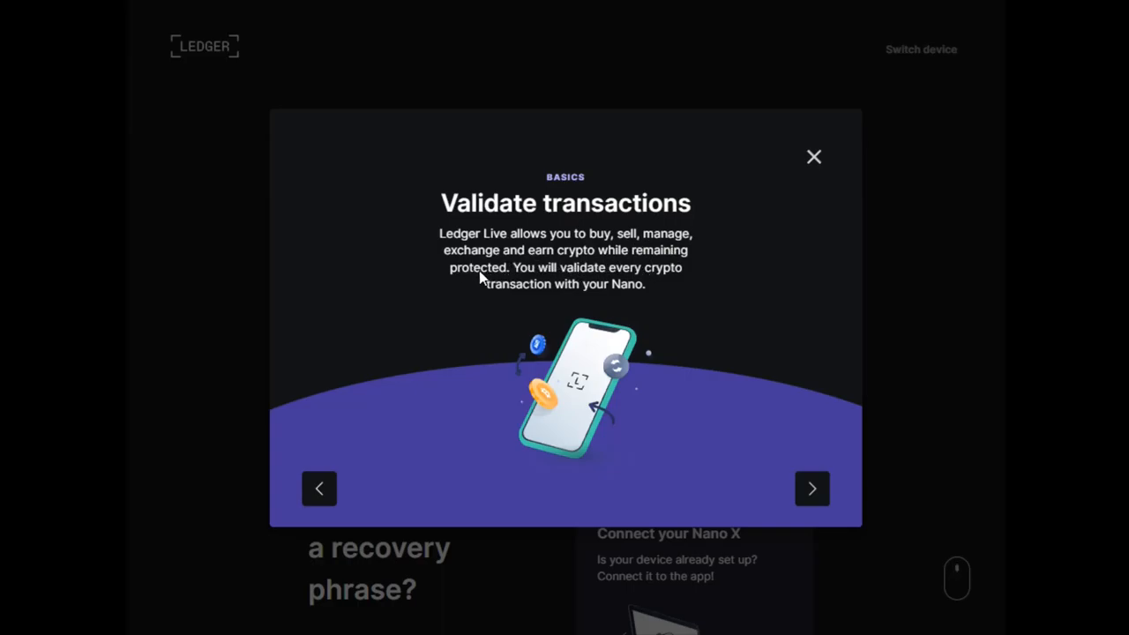
{"action": "mouse_move", "coordinate": [554, 303]}
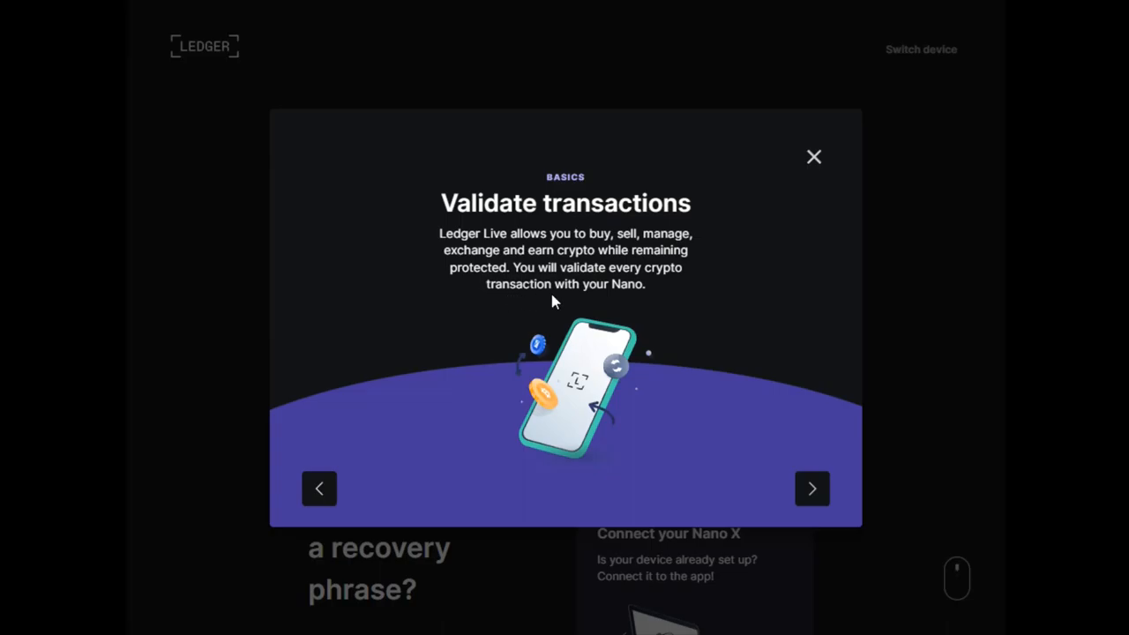
{"action": "left_click", "coordinate": [811, 486]}
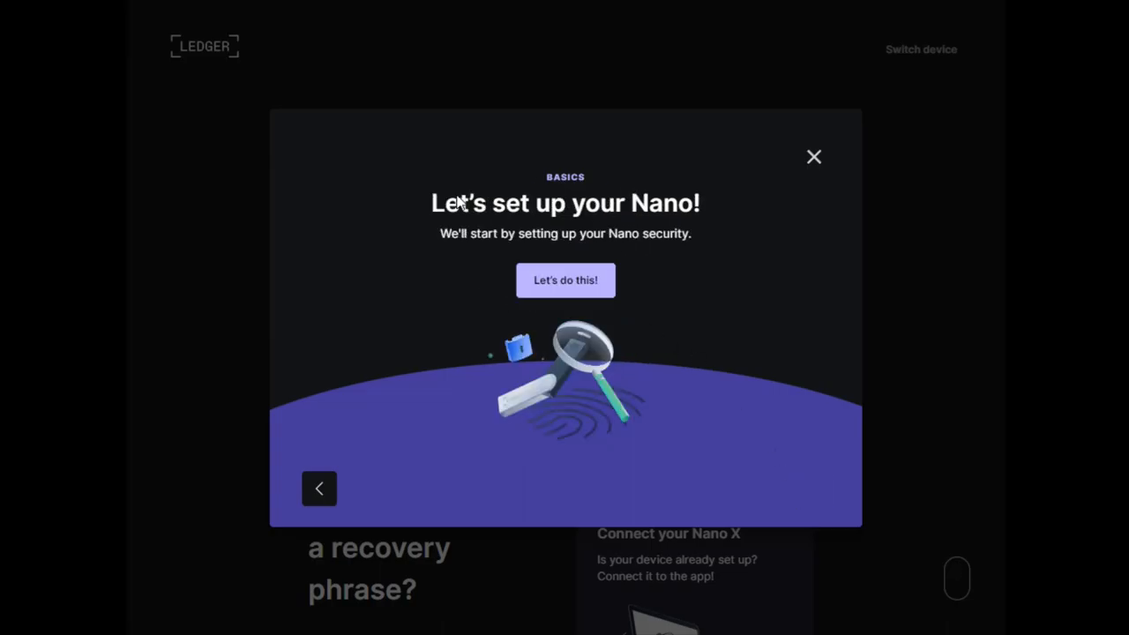
{"action": "mouse_move", "coordinate": [515, 268]}
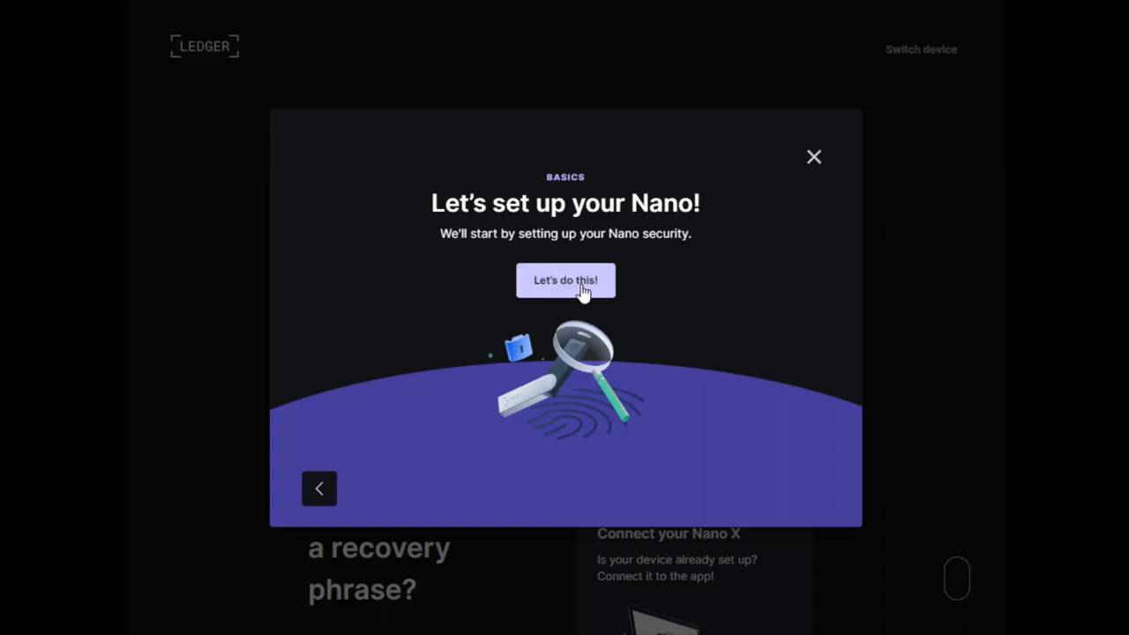
Confirm readiness, follow the Turn on Nano guidance, and reach the PIN code step.
{"action": "left_click", "coordinate": [564, 279]}
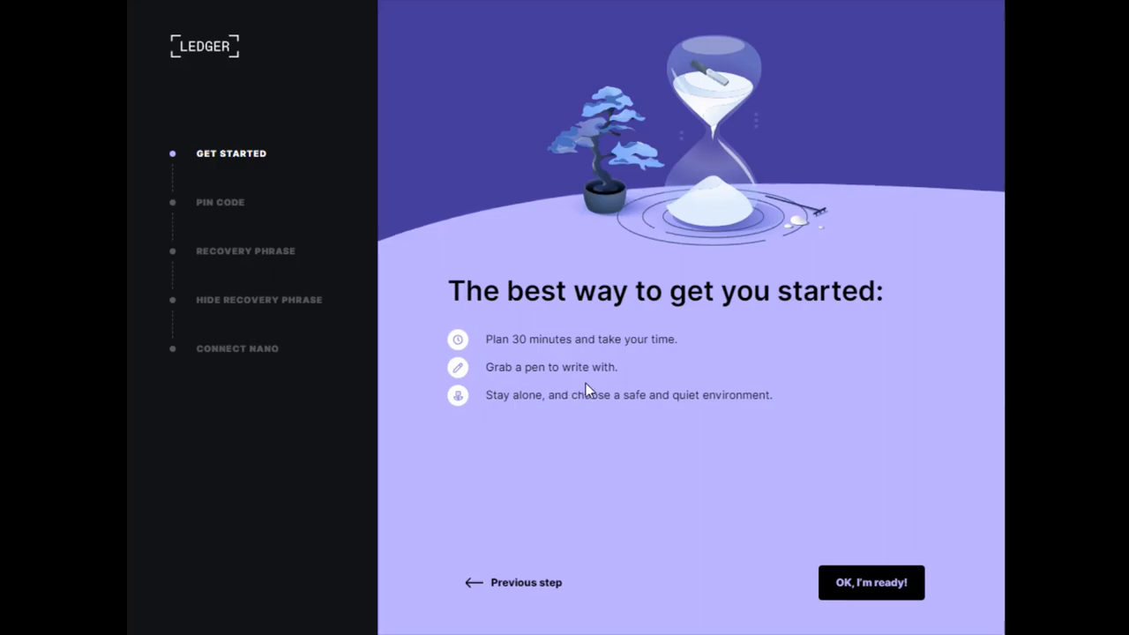
{"action": "mouse_move", "coordinate": [871, 582]}
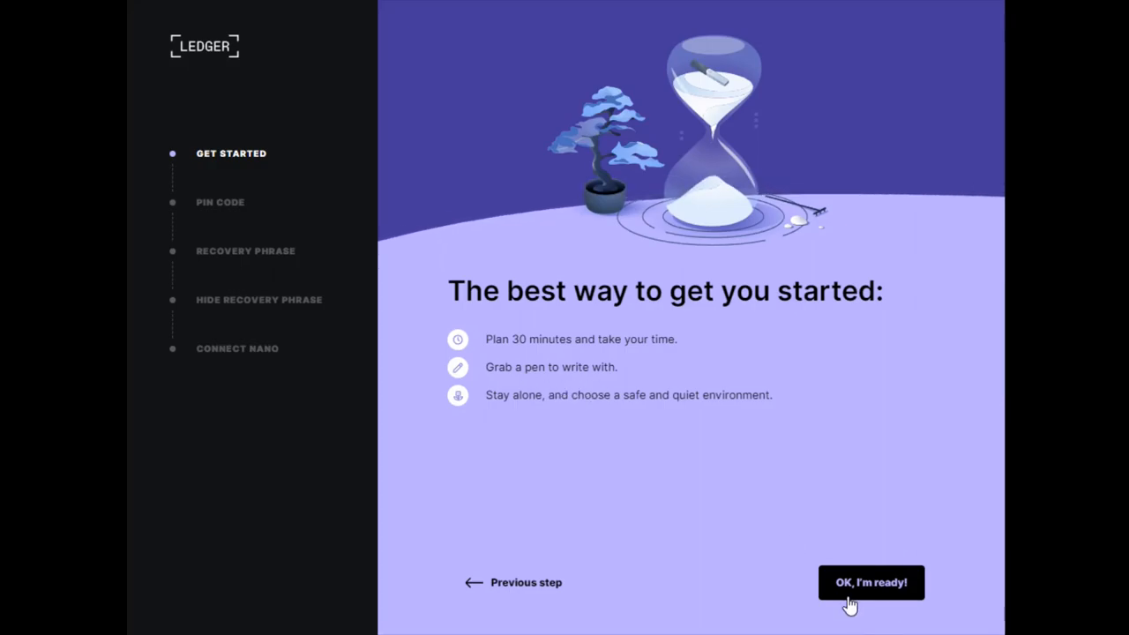
{"action": "left_click", "coordinate": [872, 582]}
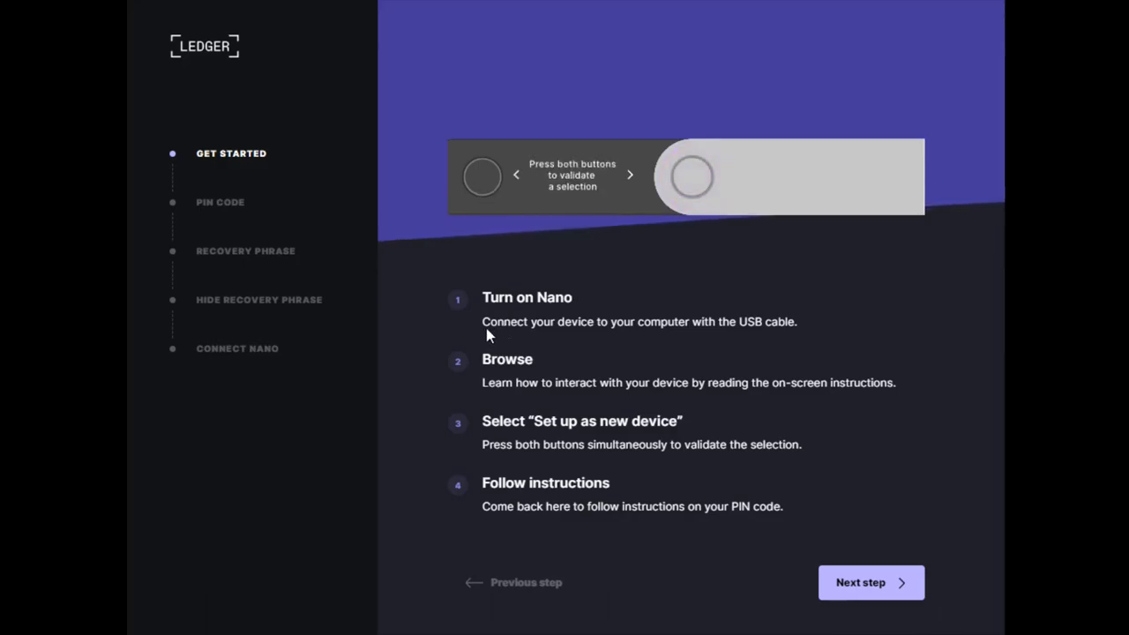
{"action": "mouse_move", "coordinate": [621, 334]}
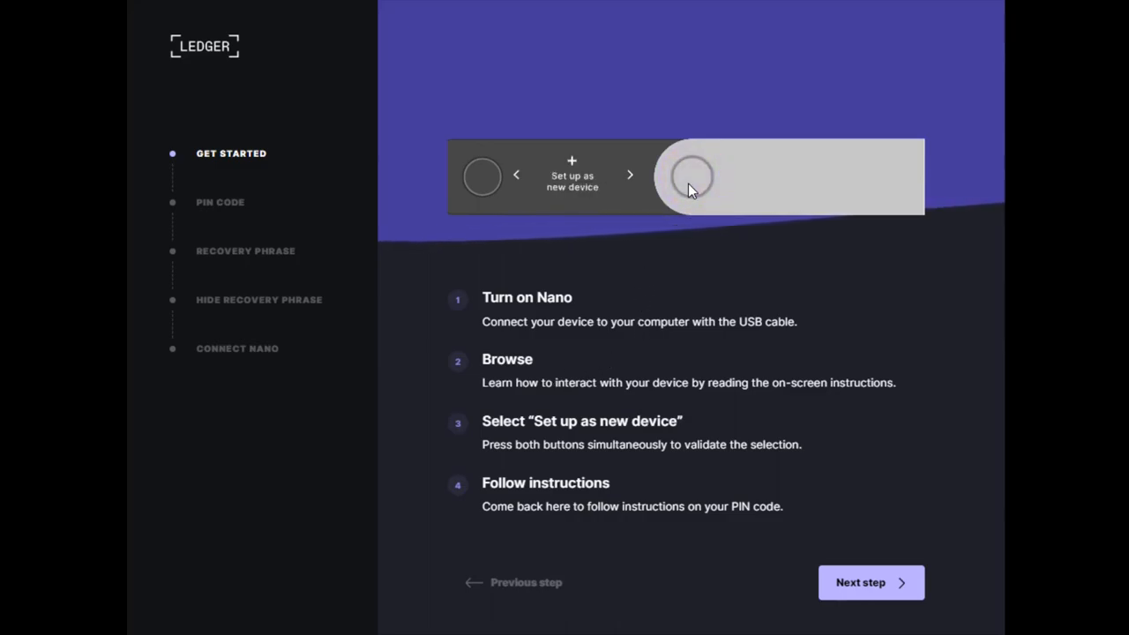
{"action": "left_click", "coordinate": [629, 175]}
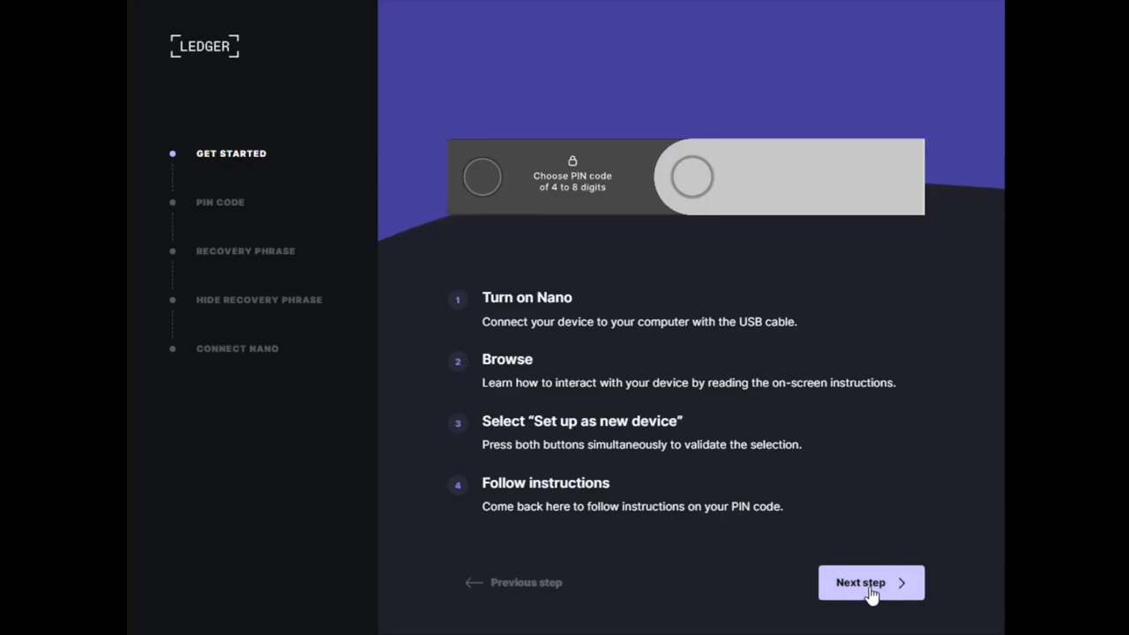
{"action": "left_click", "coordinate": [871, 582]}
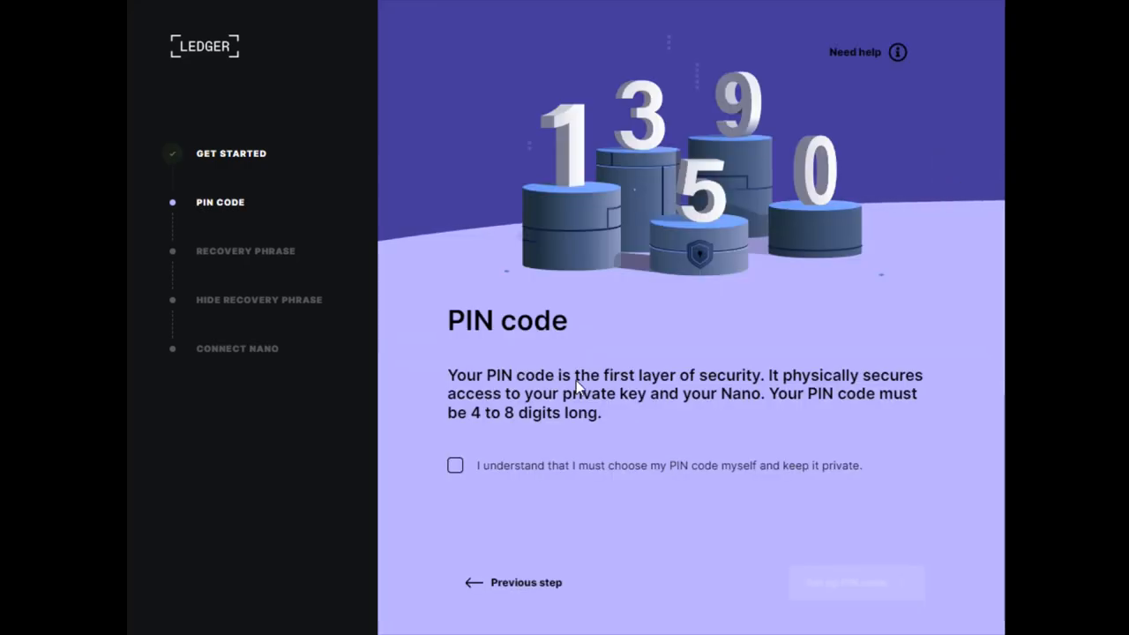
{"action": "mouse_move", "coordinate": [589, 398]}
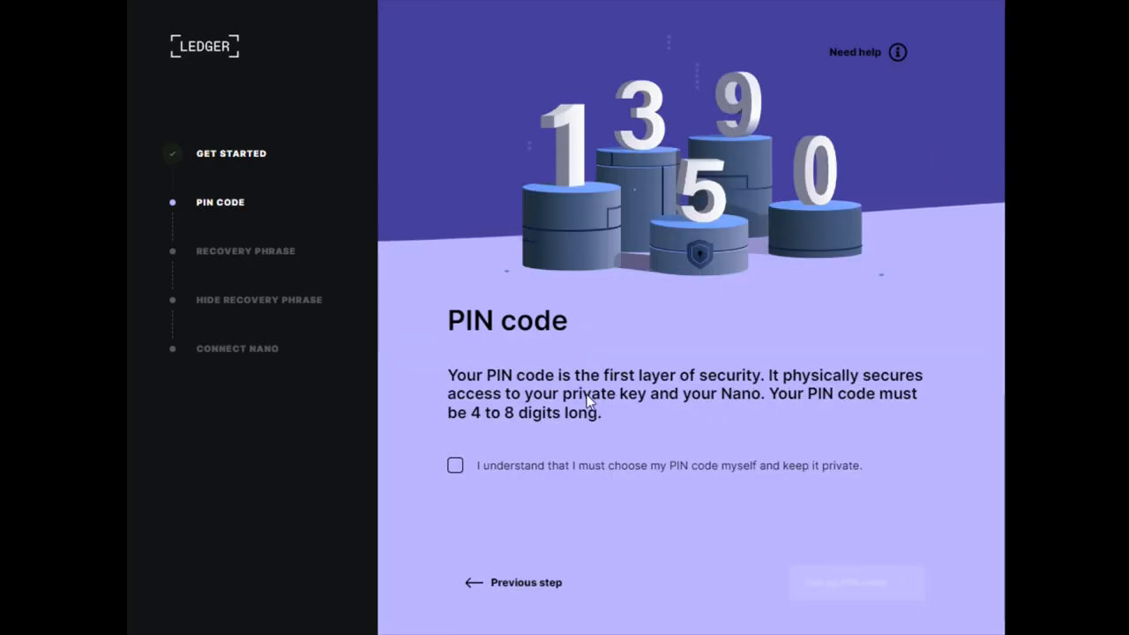
{"action": "mouse_move", "coordinate": [713, 405]}
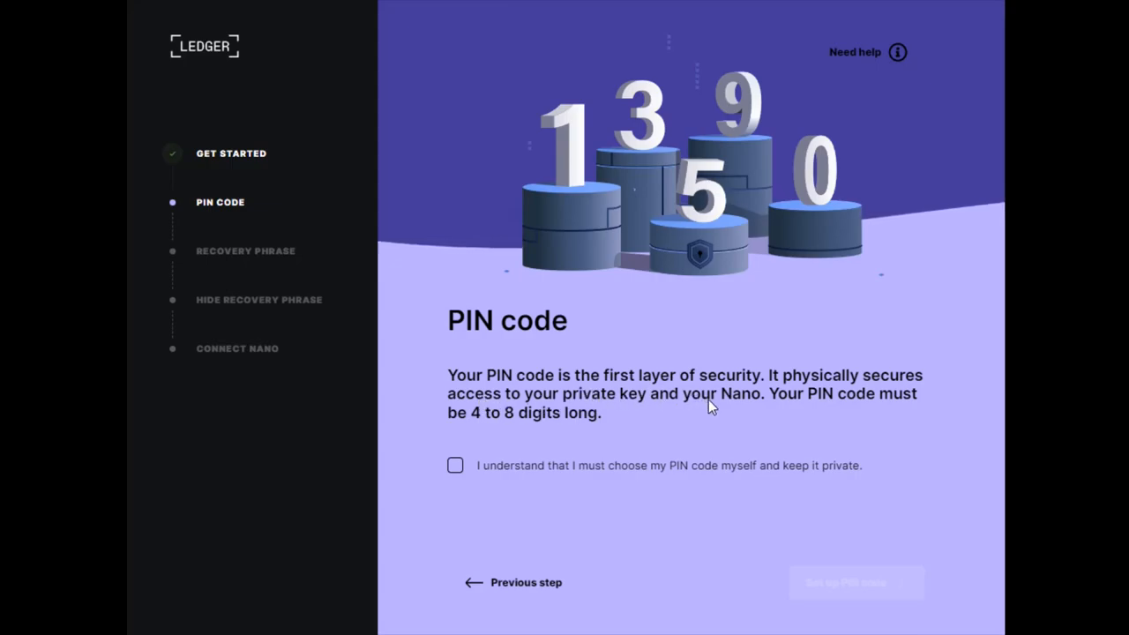
{"action": "mouse_move", "coordinate": [451, 420]}
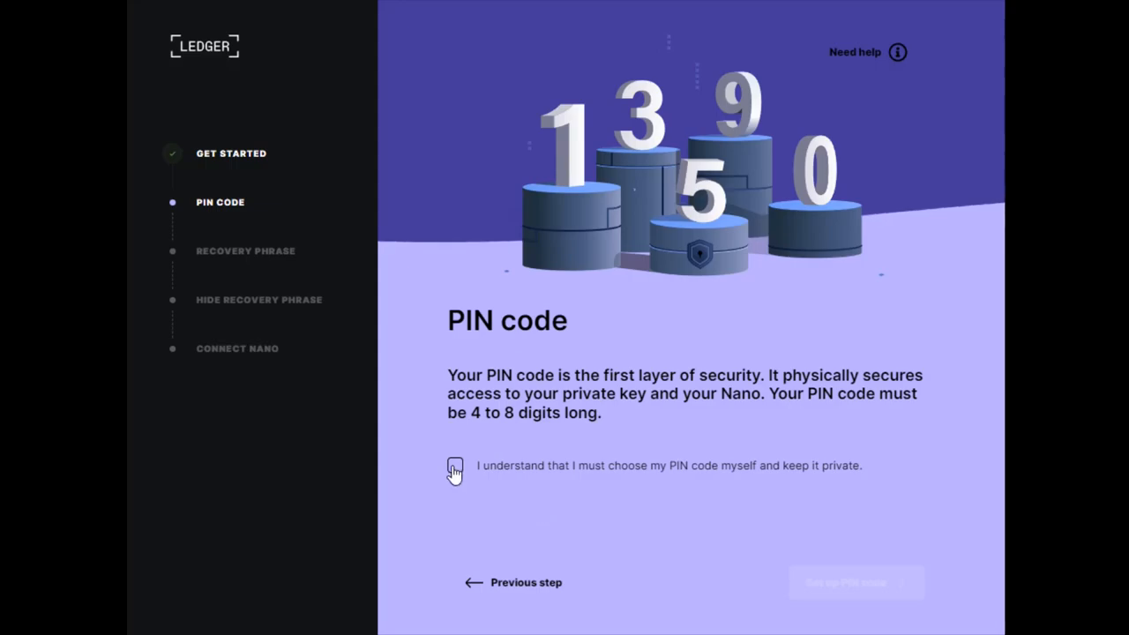
Acknowledge choosing the PIN yourself and show the PIN setup guide for the Nano.
{"action": "left_click", "coordinate": [455, 465]}
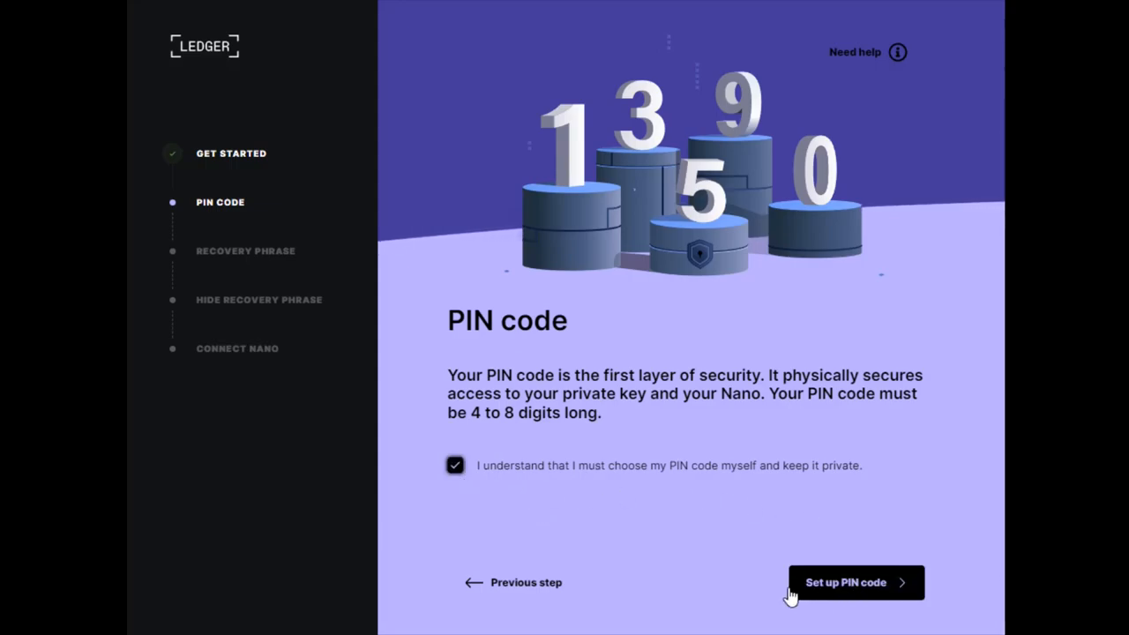
{"action": "left_click", "coordinate": [846, 582]}
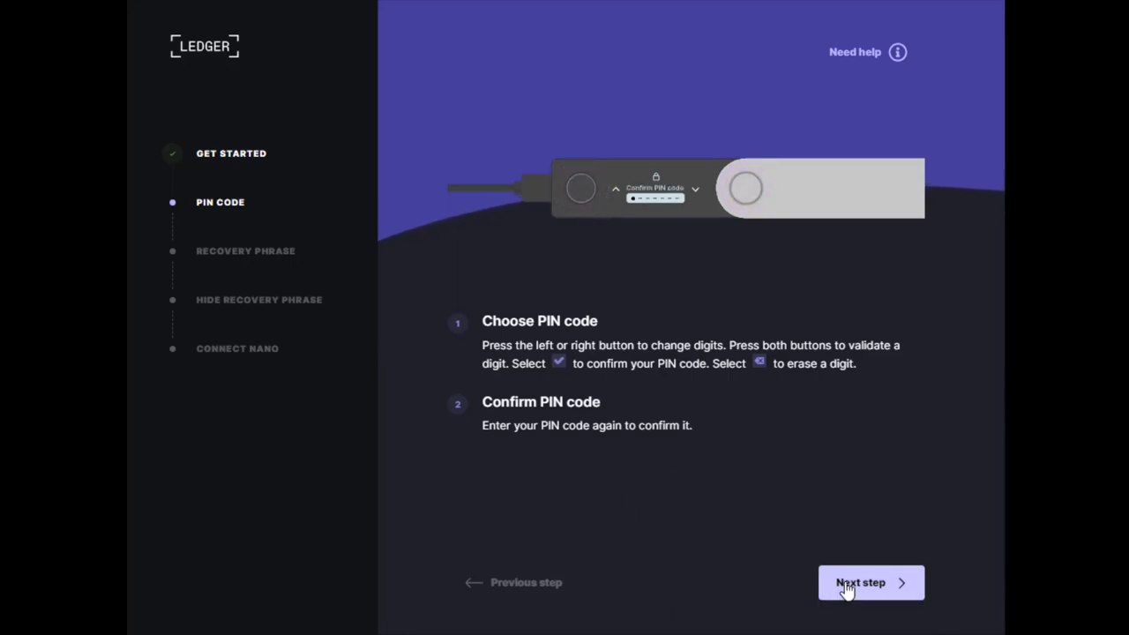
Acknowledge the recovery phrase loss warning and show the 24-word writing instructions.
{"action": "left_click", "coordinate": [871, 582]}
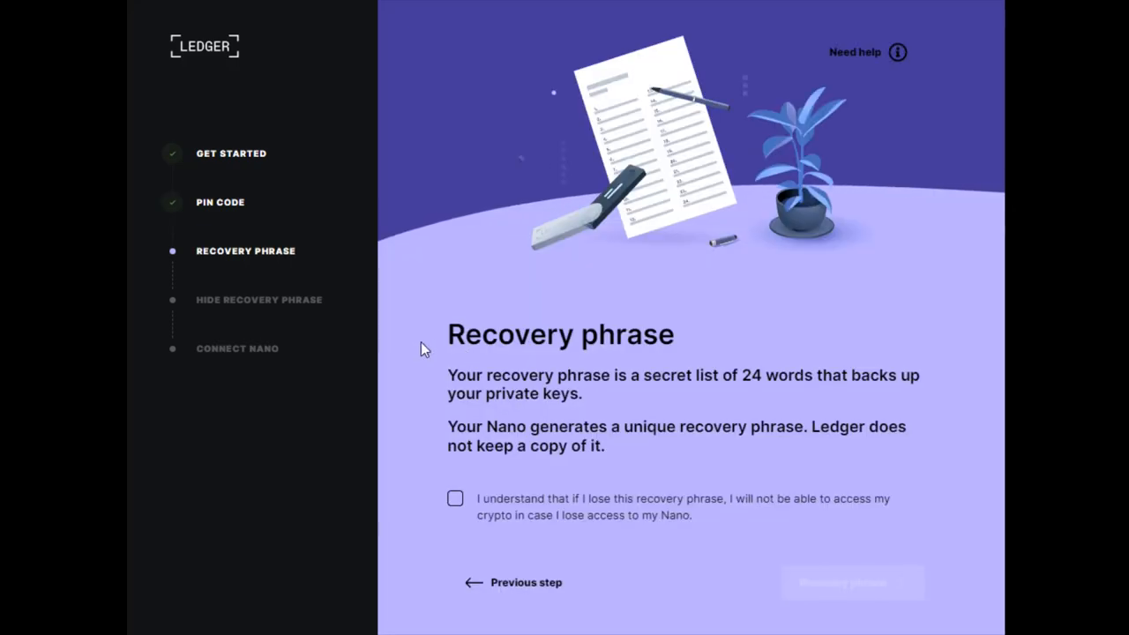
{"action": "mouse_move", "coordinate": [661, 370]}
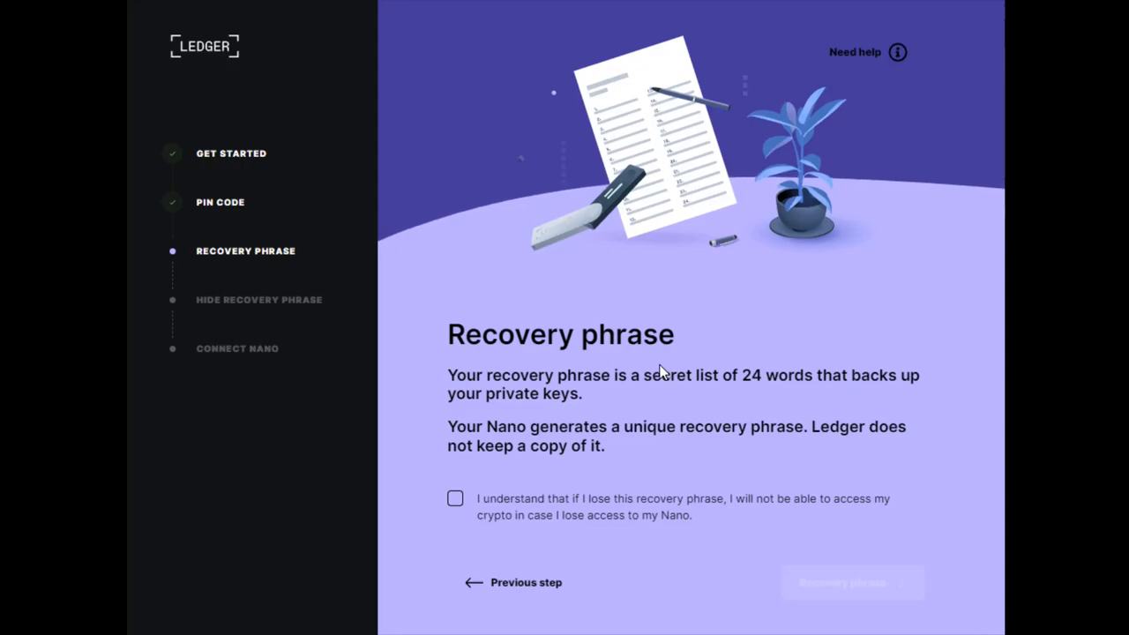
{"action": "mouse_move", "coordinate": [613, 387]}
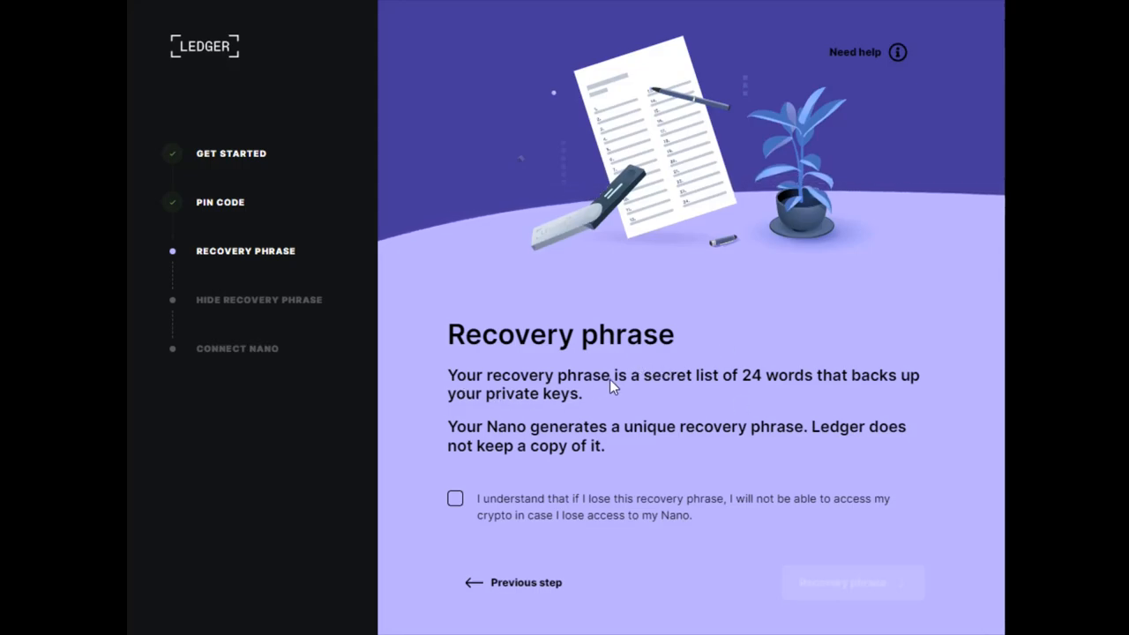
{"action": "mouse_move", "coordinate": [850, 389]}
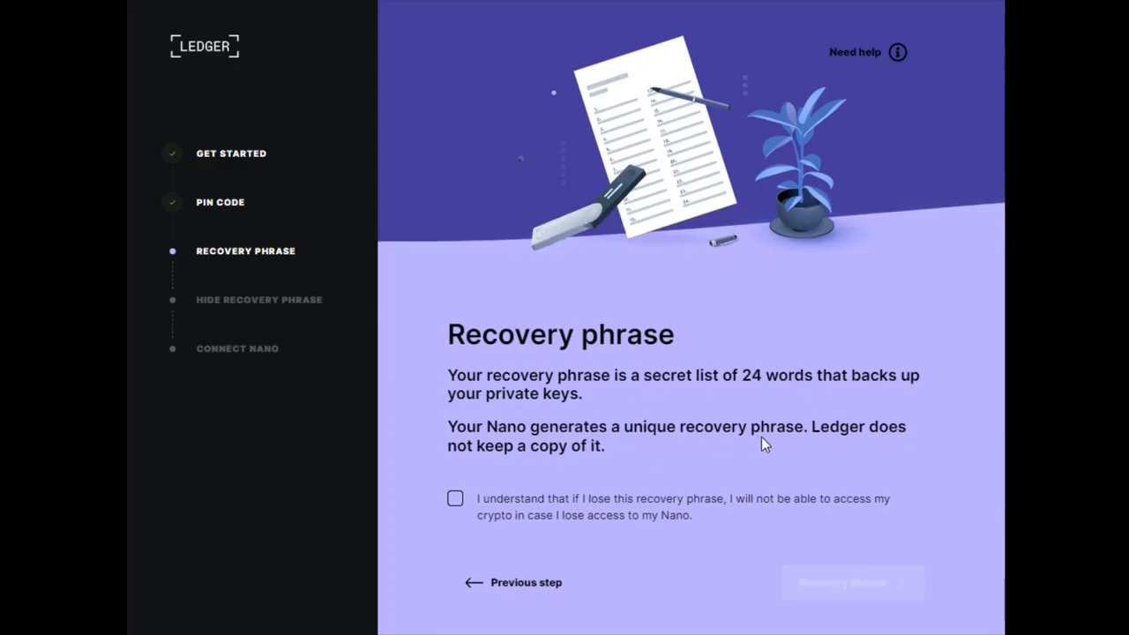
{"action": "mouse_move", "coordinate": [573, 465]}
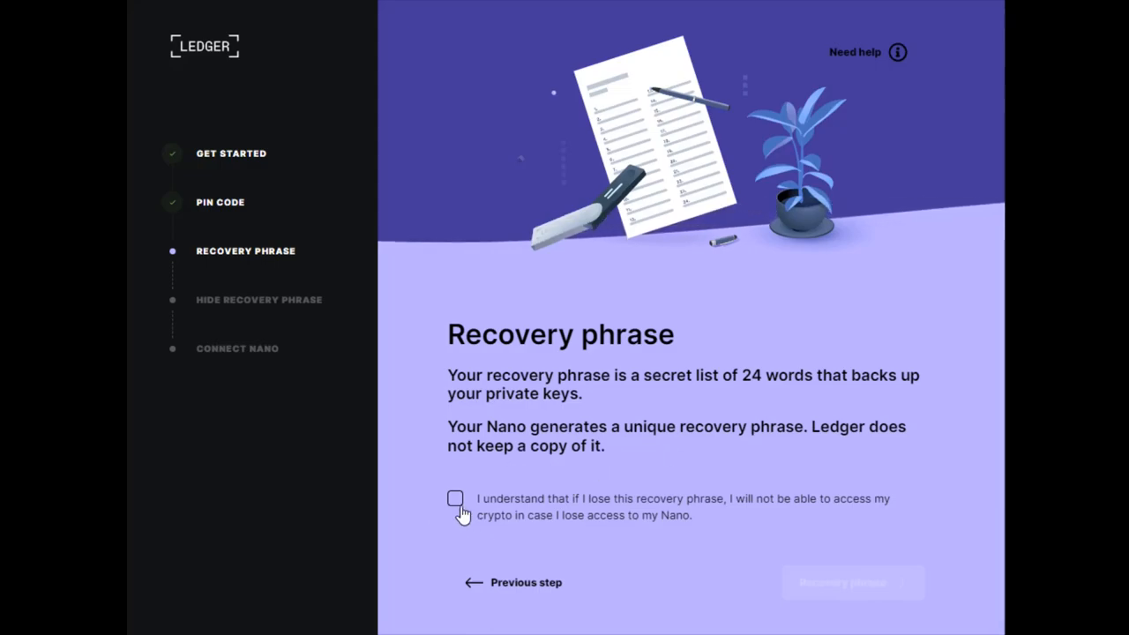
{"action": "mouse_move", "coordinate": [642, 505]}
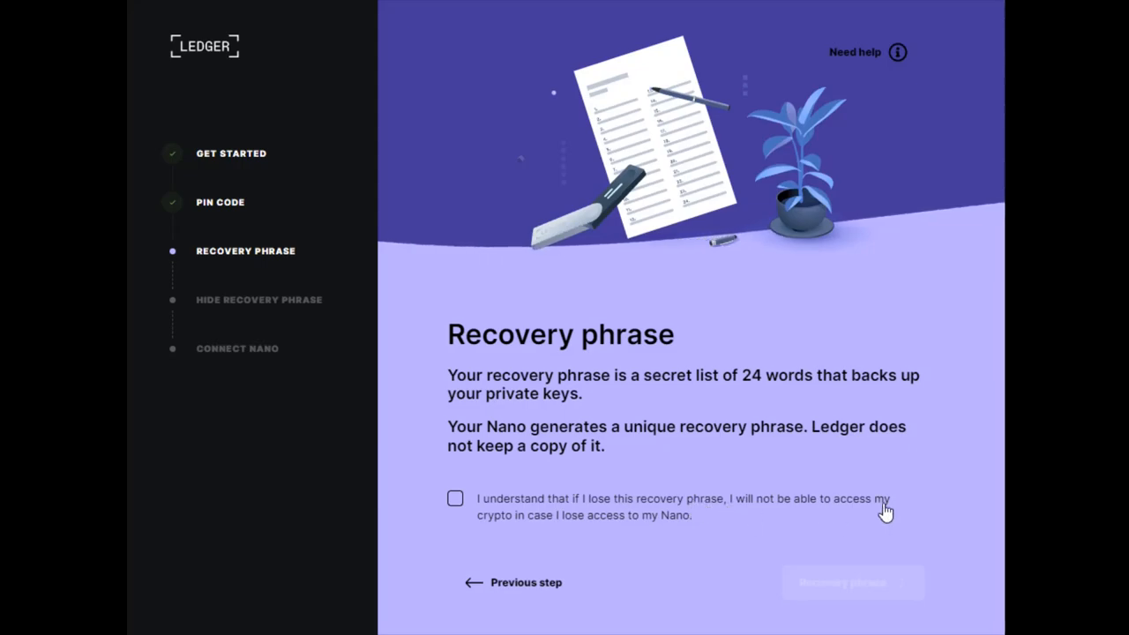
{"action": "mouse_move", "coordinate": [580, 529]}
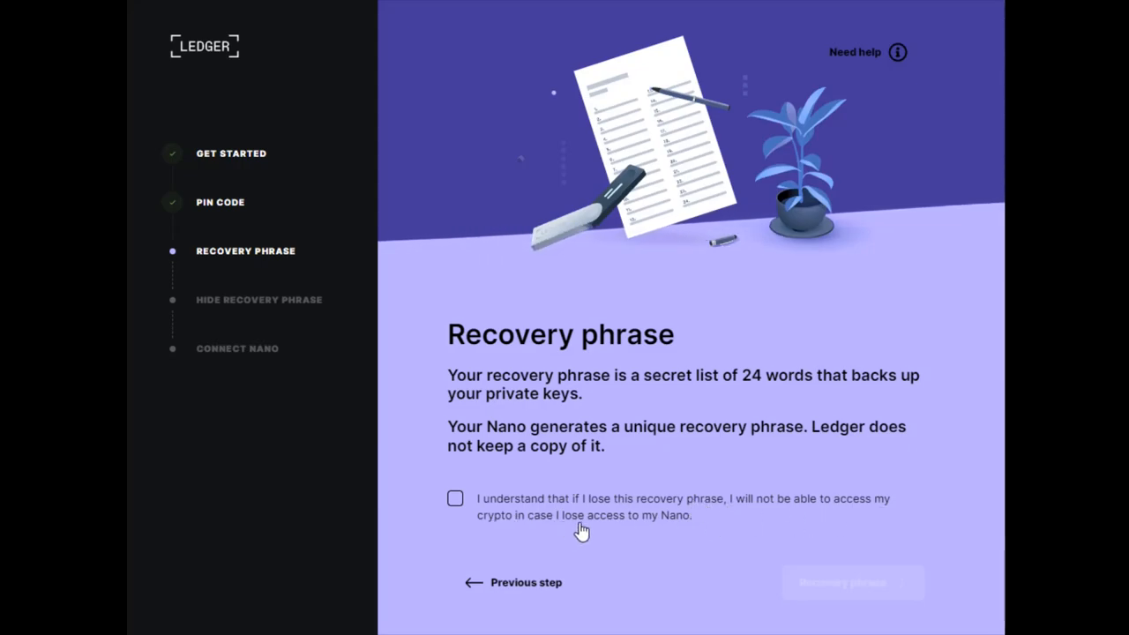
{"action": "left_click", "coordinate": [455, 497]}
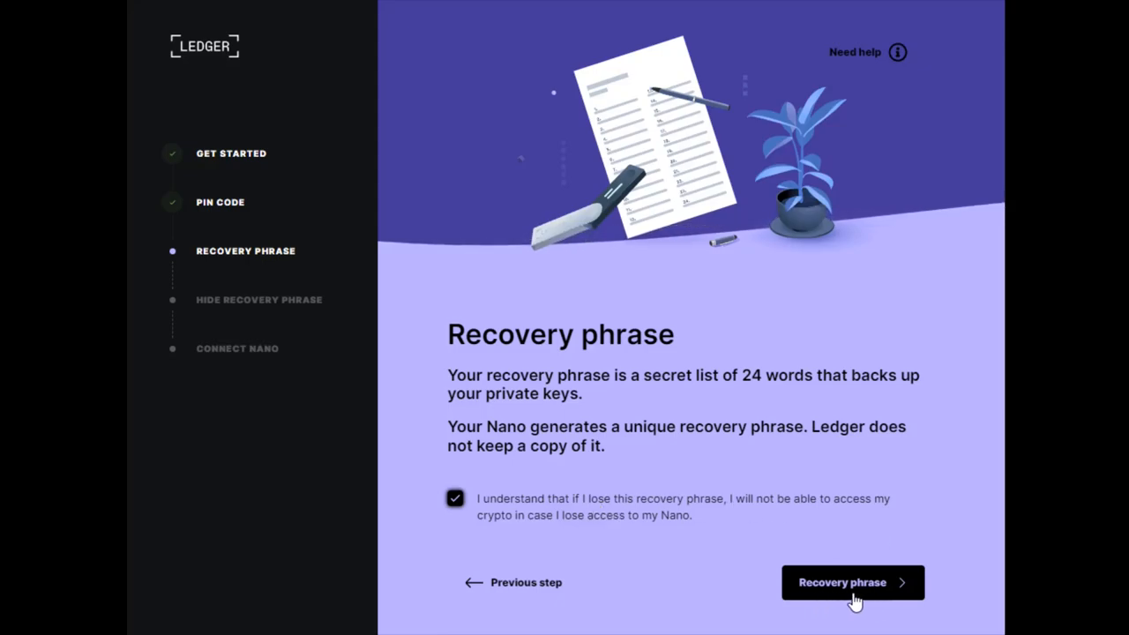
{"action": "left_click", "coordinate": [852, 582]}
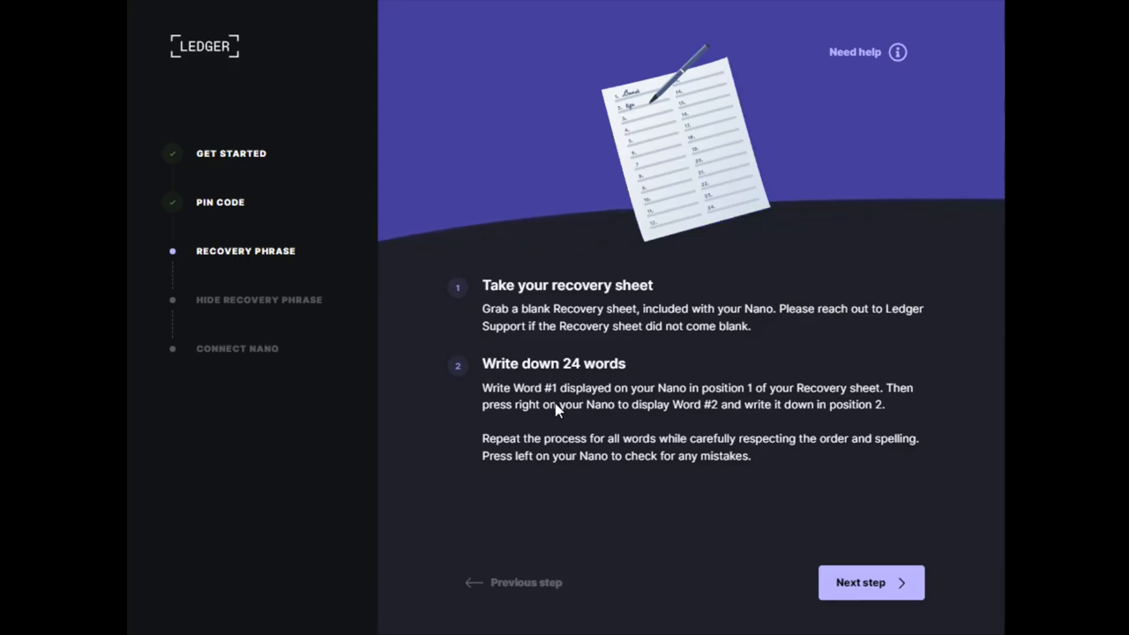
{"action": "mouse_move", "coordinate": [644, 448]}
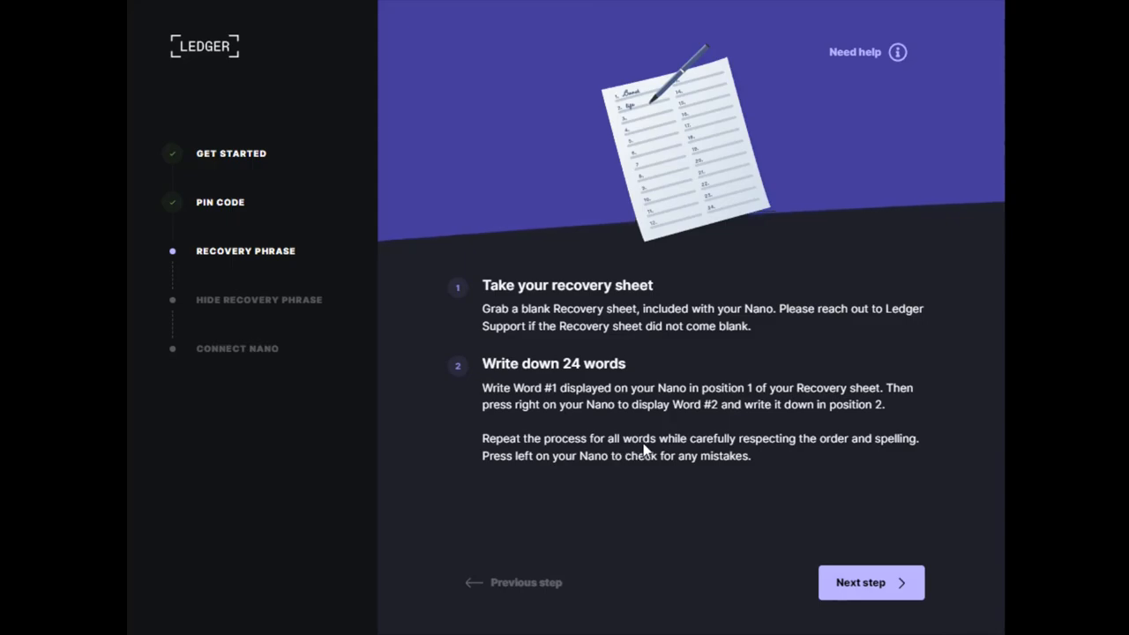
{"action": "mouse_move", "coordinate": [679, 466]}
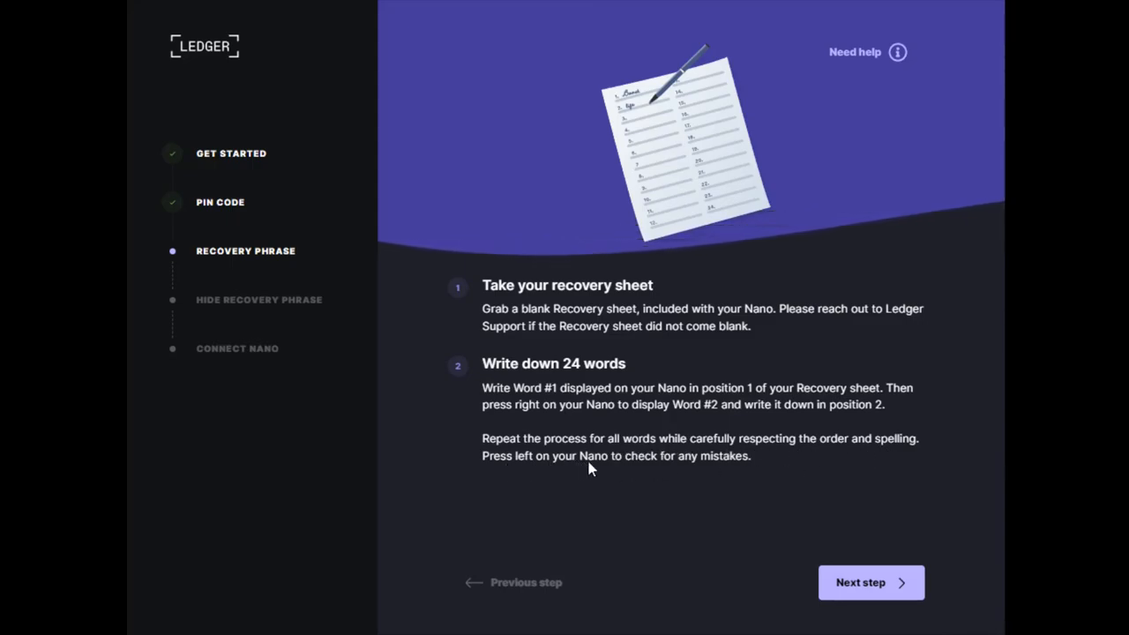
{"action": "mouse_move", "coordinate": [754, 507]}
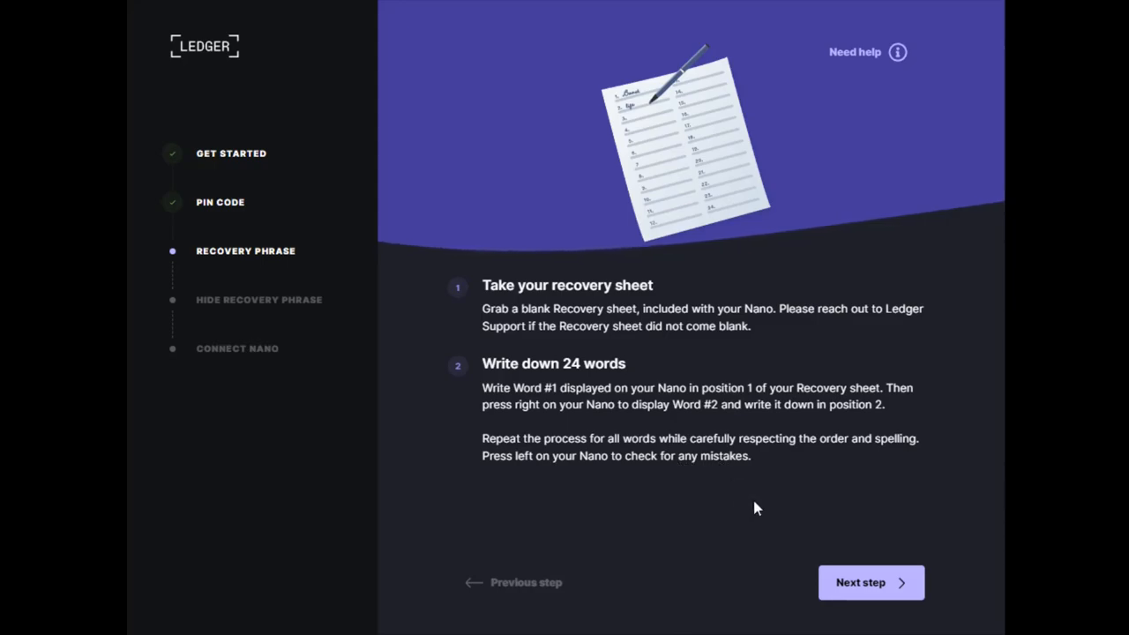
{"action": "mouse_move", "coordinate": [871, 582]}
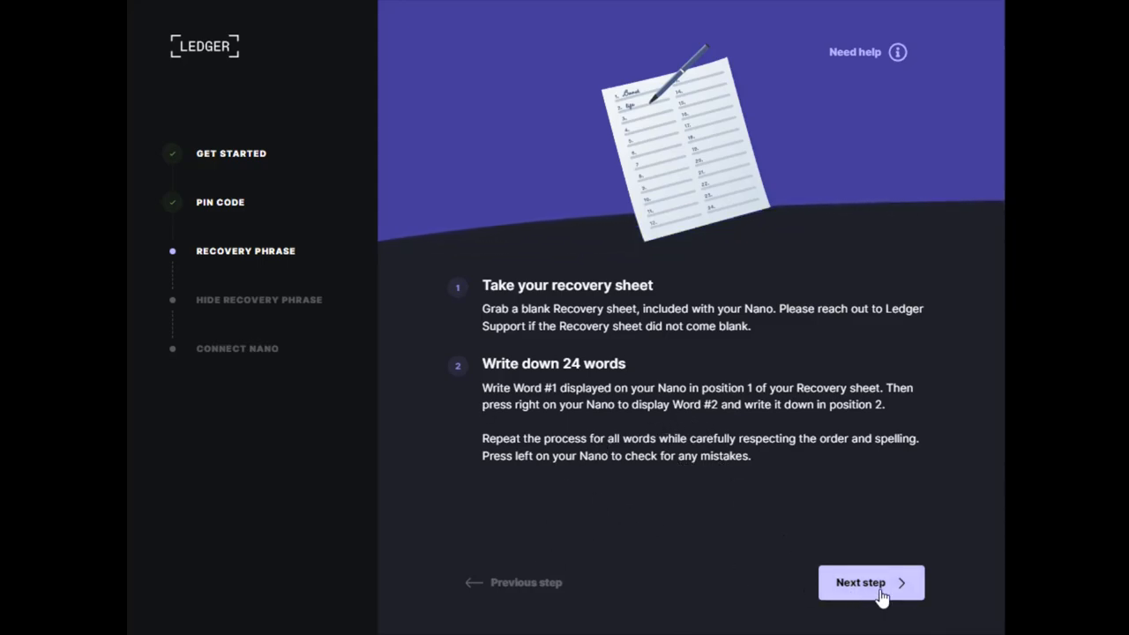
Advance past writing and confirming the 24 words to the Hide your recovery phrase screen.
{"action": "left_click", "coordinate": [871, 582]}
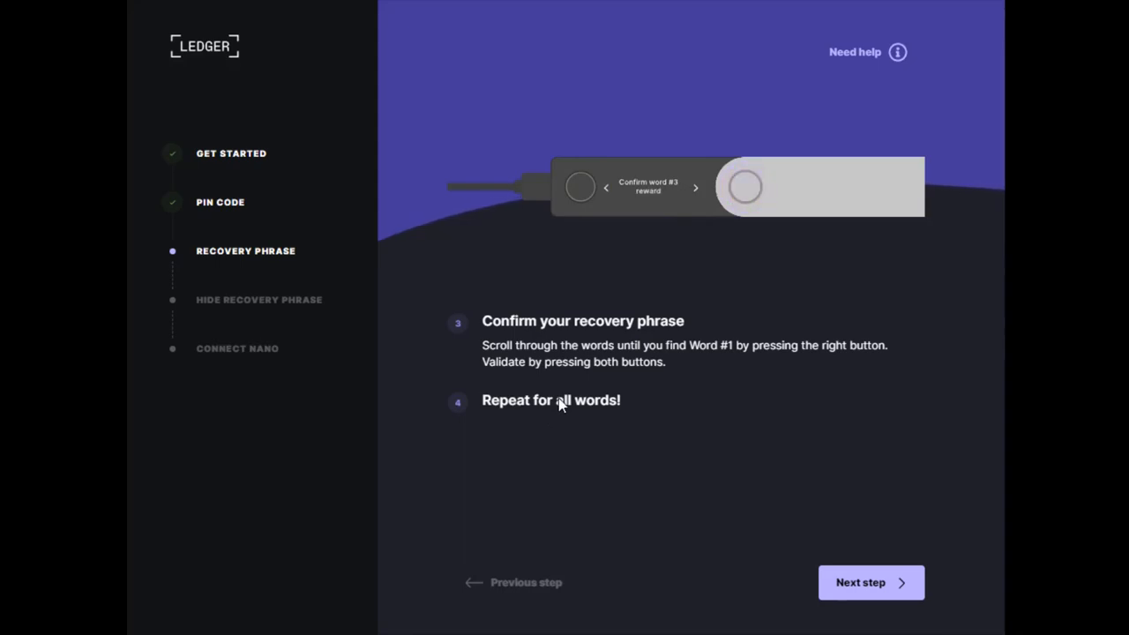
{"action": "left_click", "coordinate": [695, 187]}
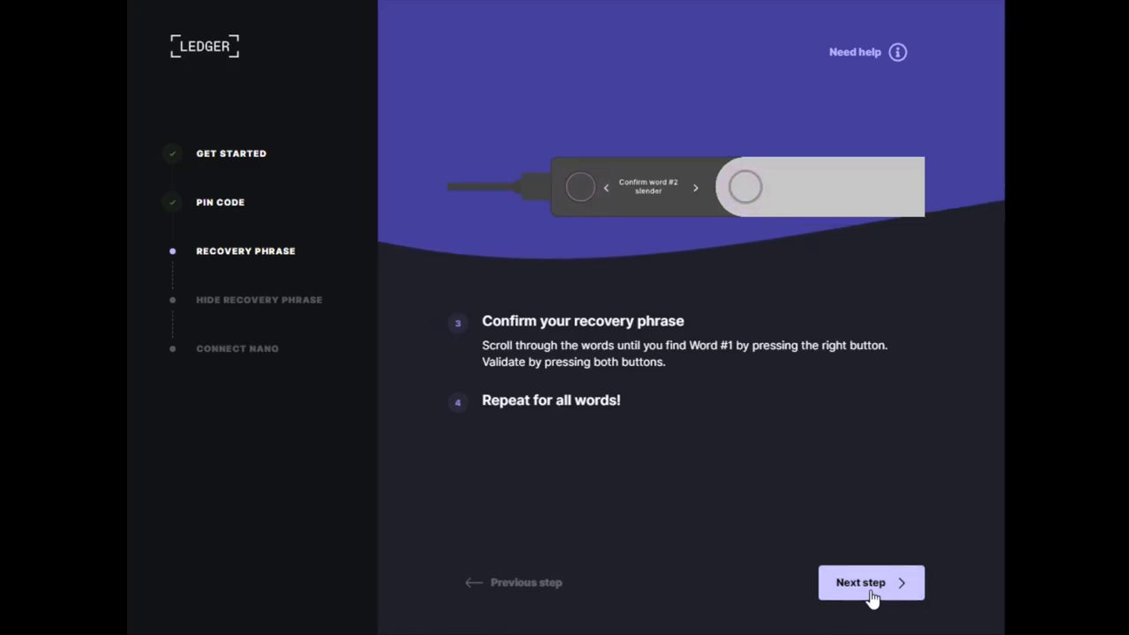
{"action": "left_click", "coordinate": [871, 582]}
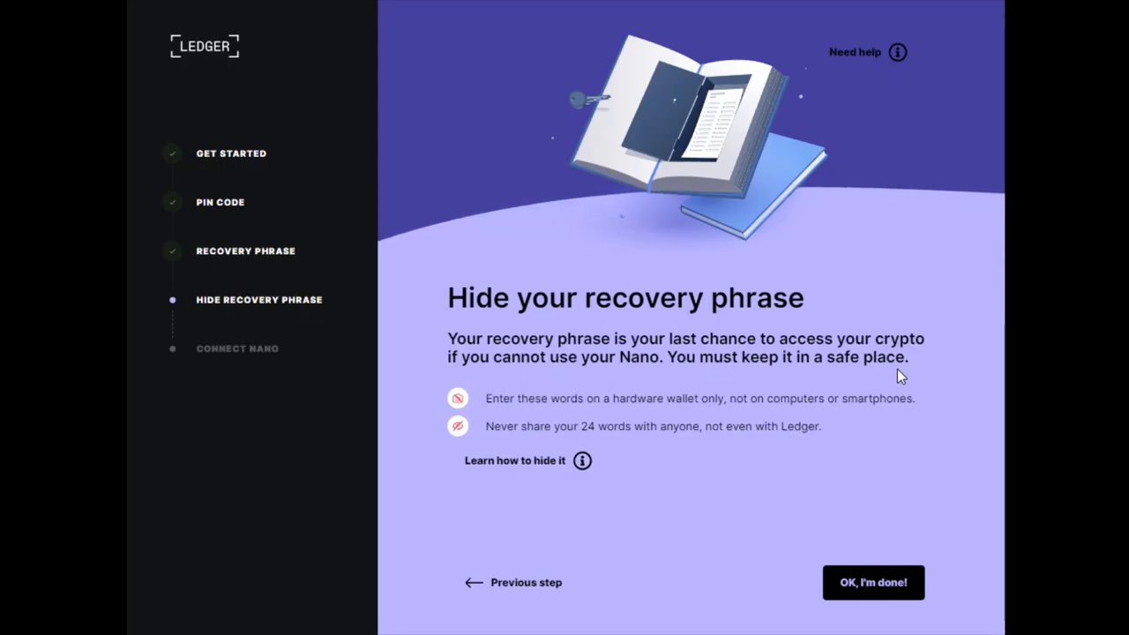
{"action": "mouse_move", "coordinate": [649, 415]}
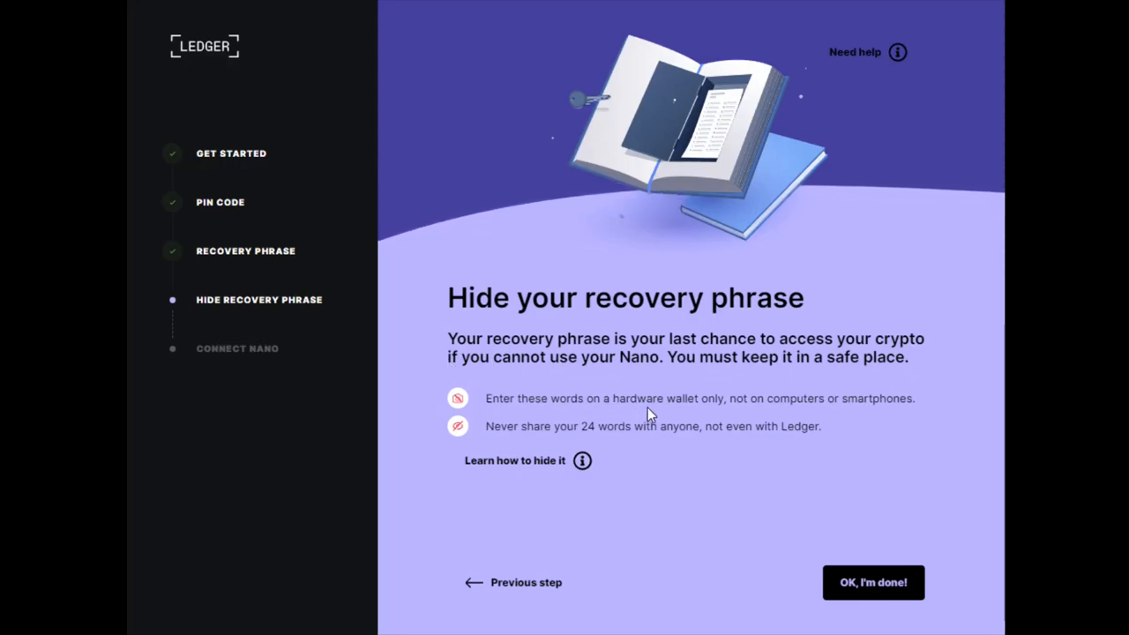
{"action": "mouse_move", "coordinate": [885, 409]}
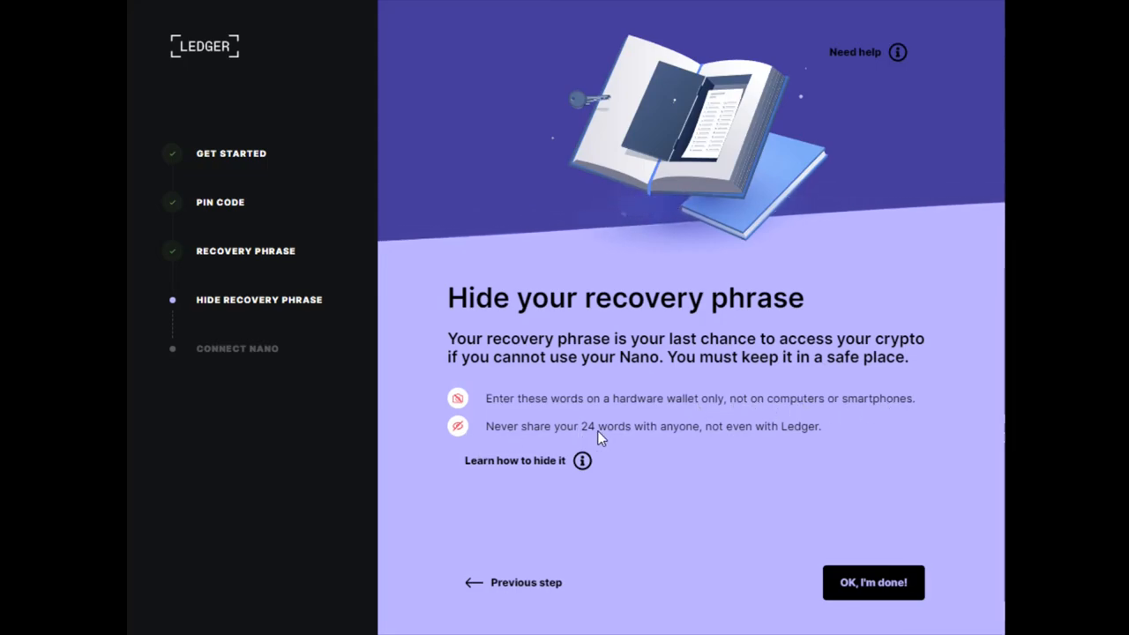
{"action": "mouse_move", "coordinate": [829, 445]}
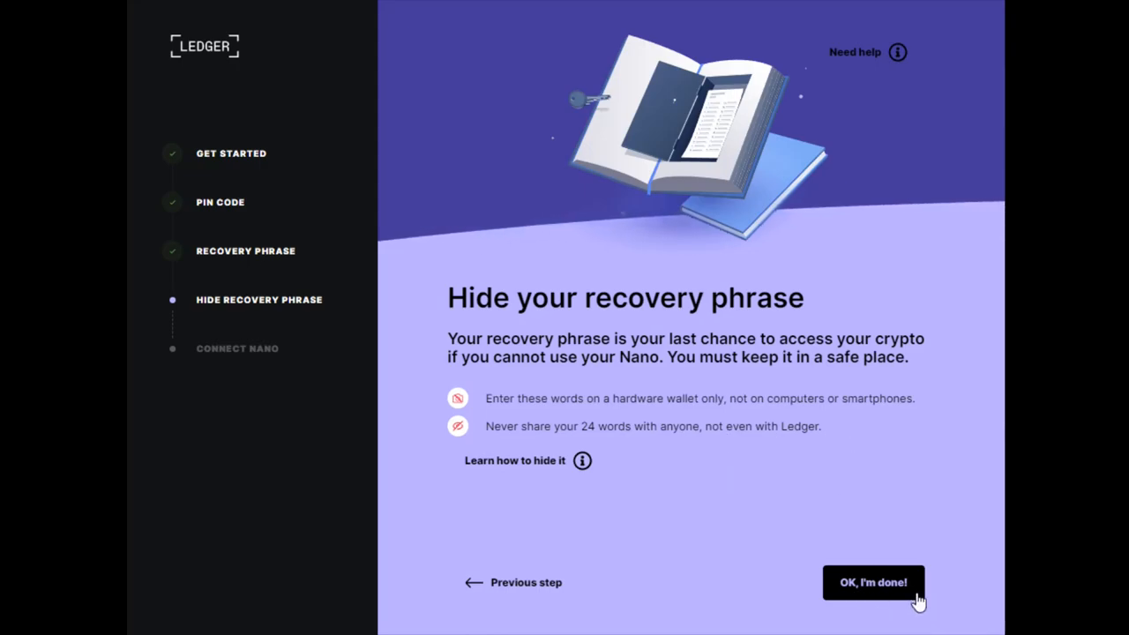
Confirm the recovery phrase is safely hidden and proceed to the Genuine check step.
{"action": "left_click", "coordinate": [873, 582]}
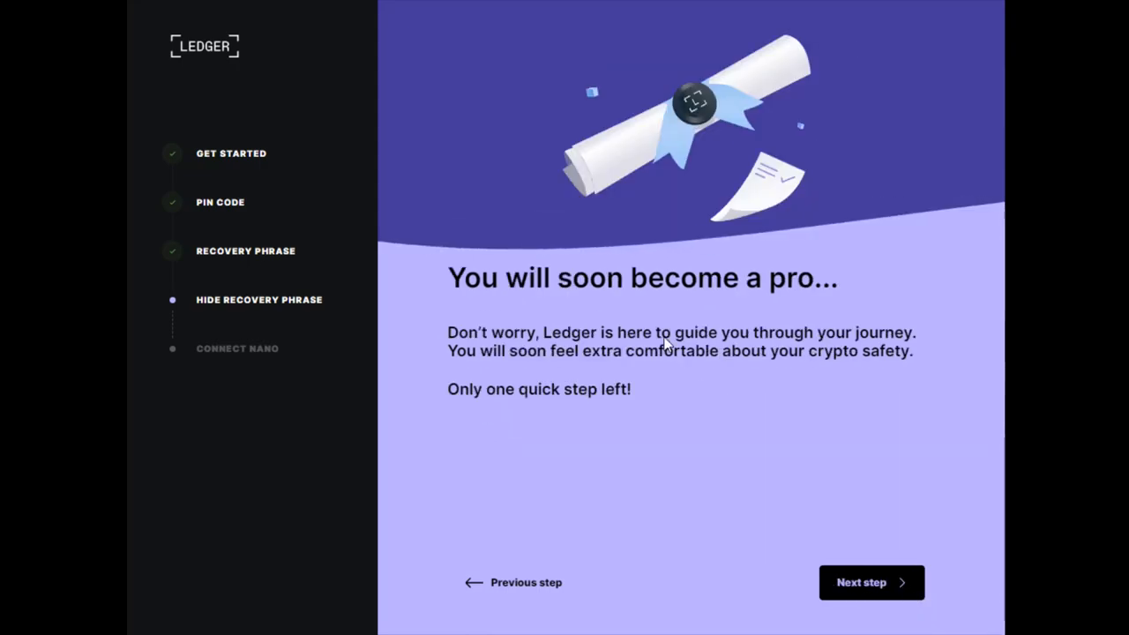
{"action": "mouse_move", "coordinate": [492, 409]}
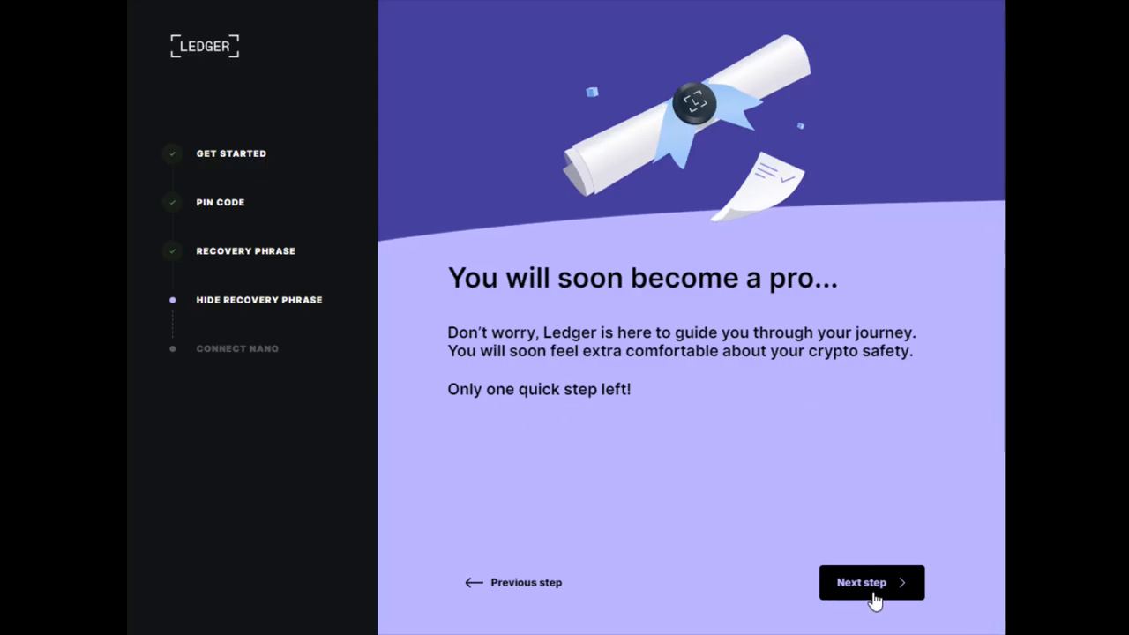
{"action": "left_click", "coordinate": [871, 582]}
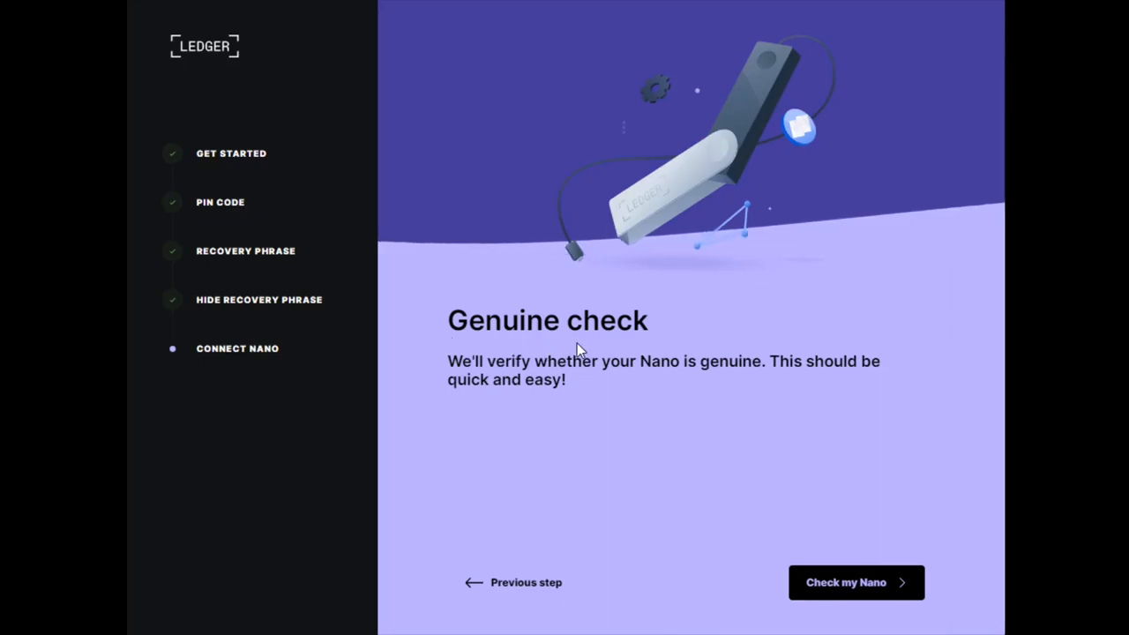
{"action": "mouse_move", "coordinate": [571, 402]}
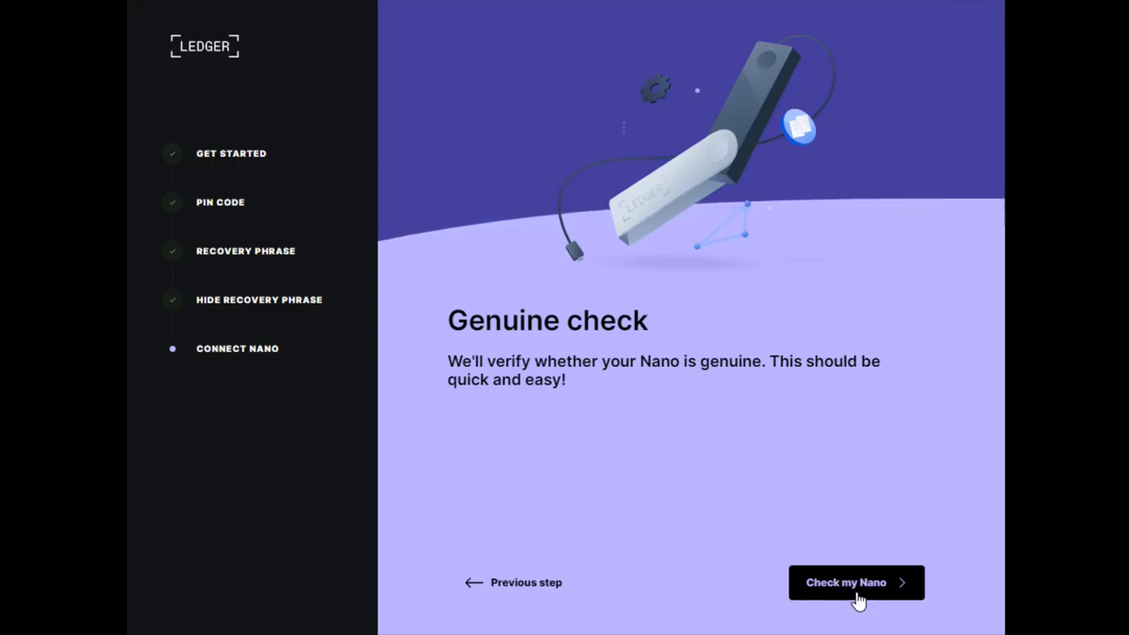
Run the Nano X genuine check, get 'All good!', and continue to the Portfolio dashboard.
{"action": "left_click", "coordinate": [856, 582]}
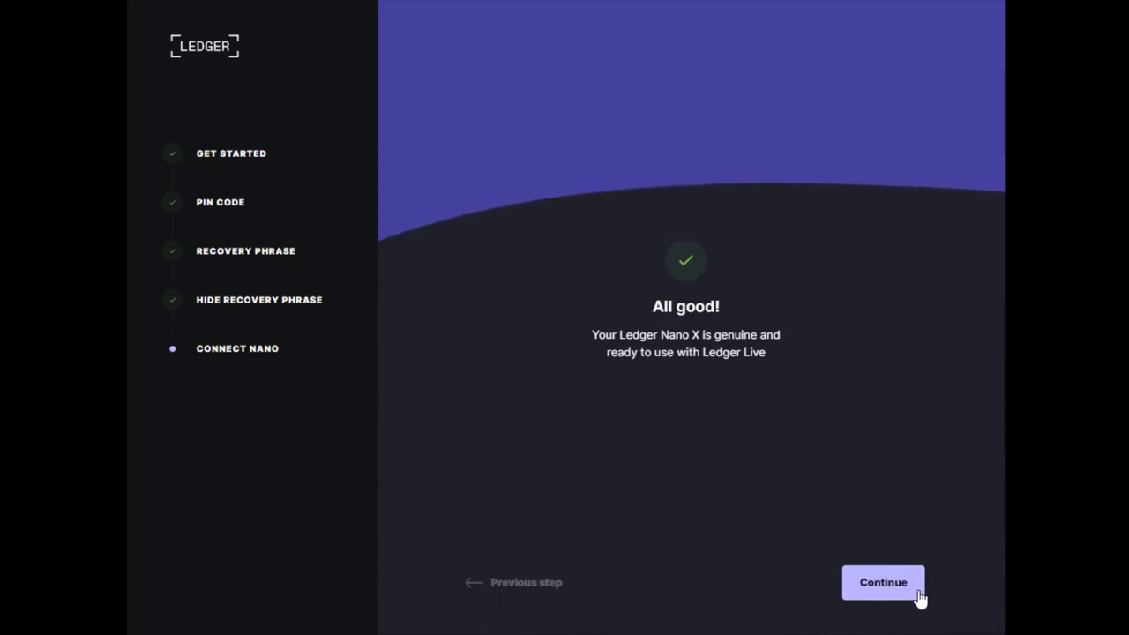
{"action": "left_click", "coordinate": [881, 582]}
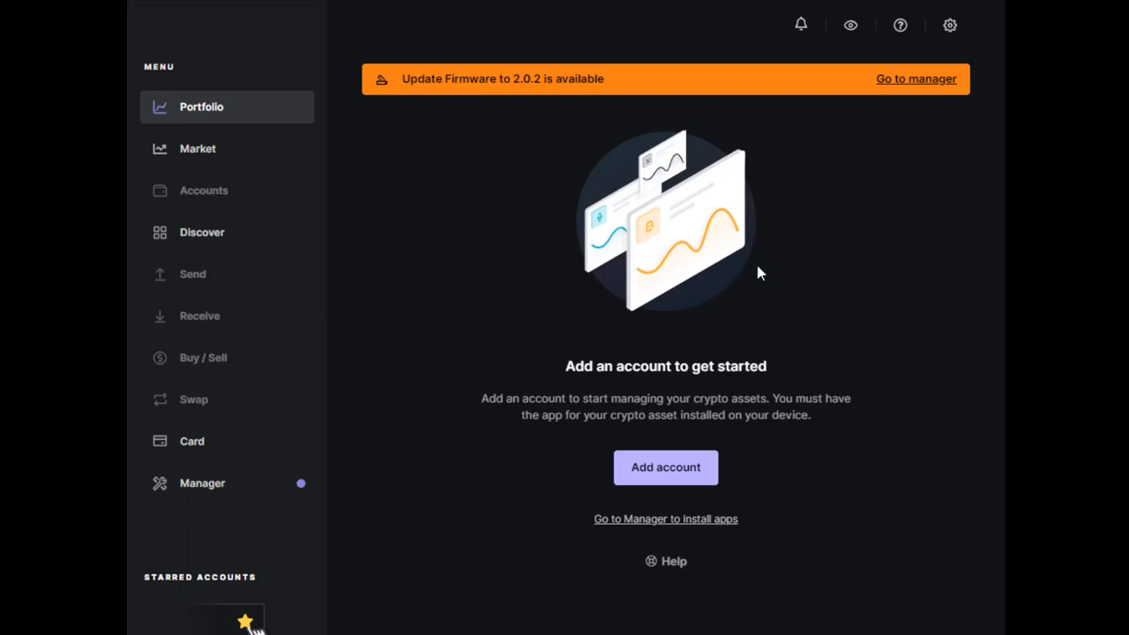
{"action": "mouse_move", "coordinate": [829, 350]}
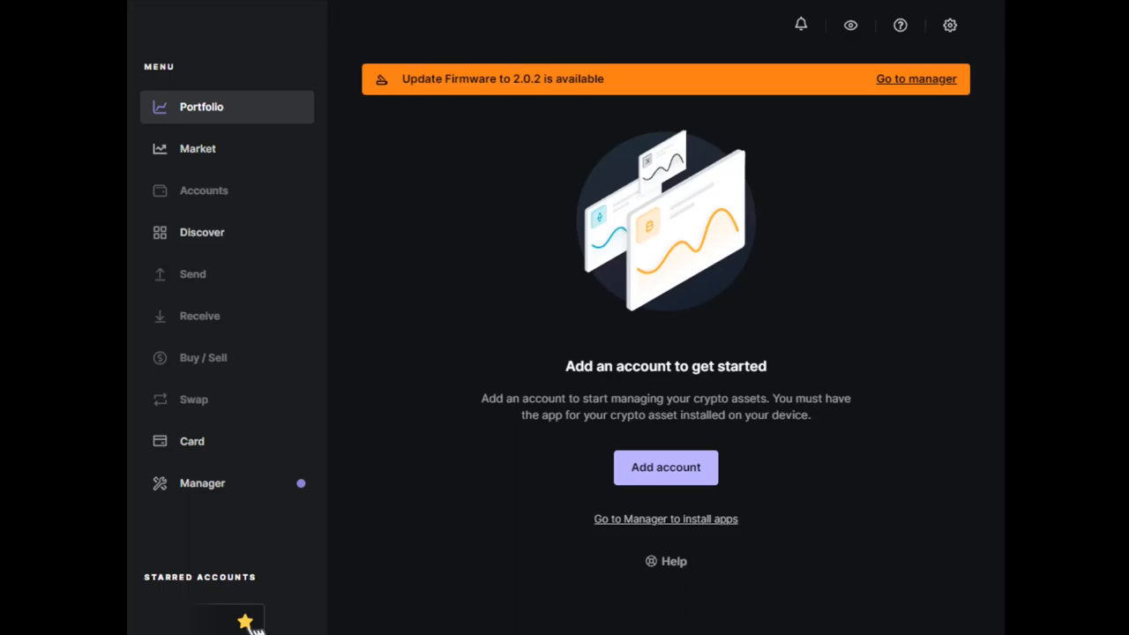
{"action": "mouse_move", "coordinate": [554, 390]}
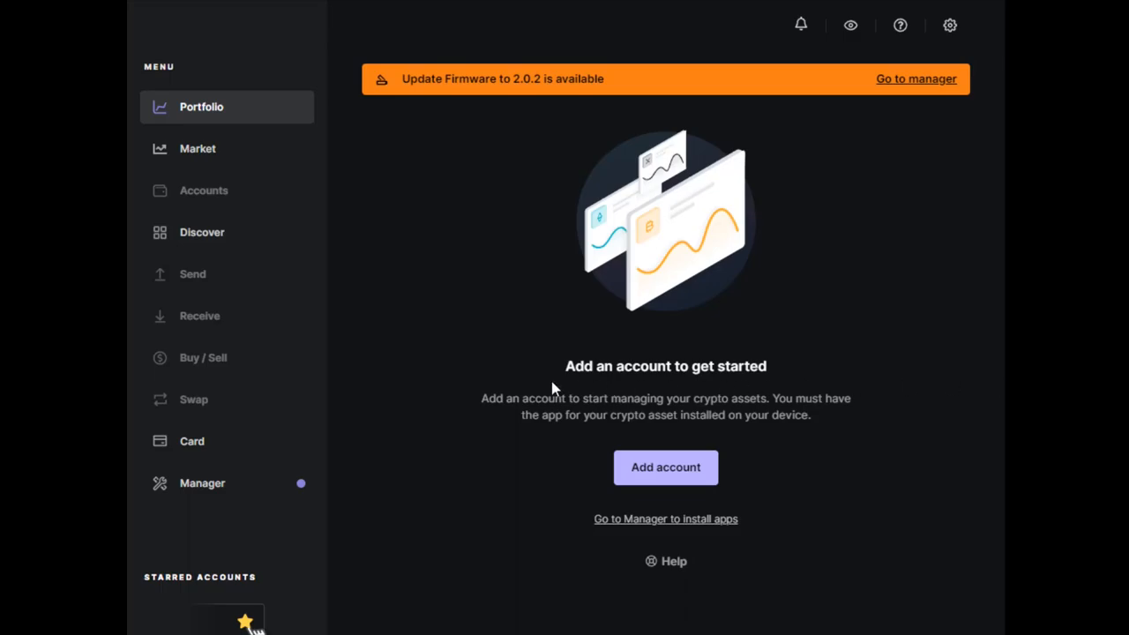
{"action": "mouse_move", "coordinate": [699, 543]}
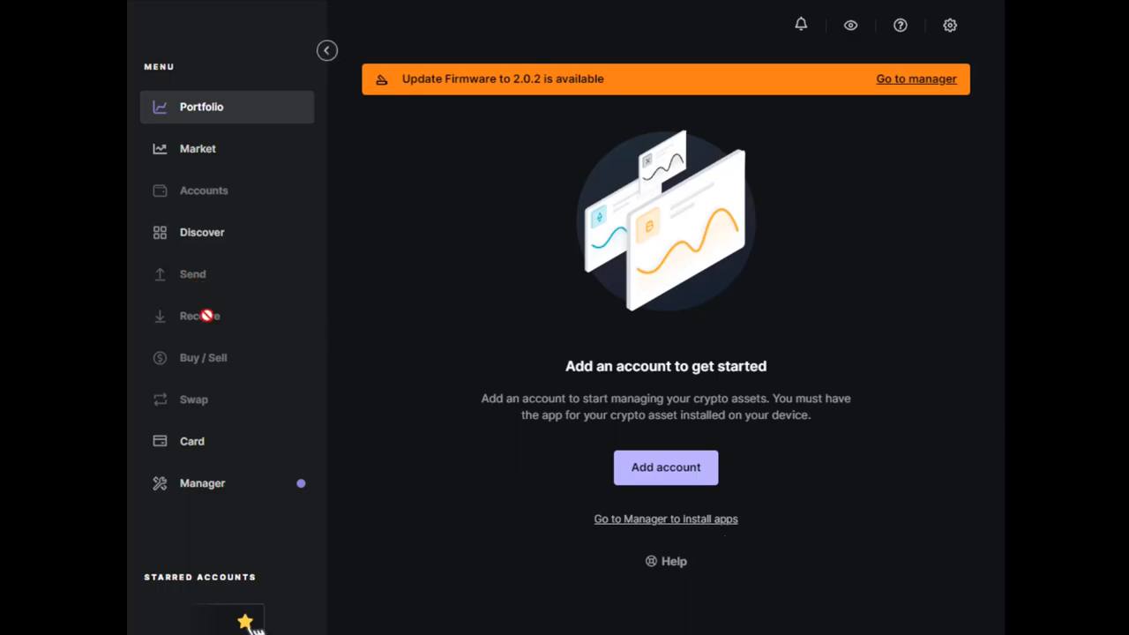
{"action": "mouse_move", "coordinate": [234, 404]}
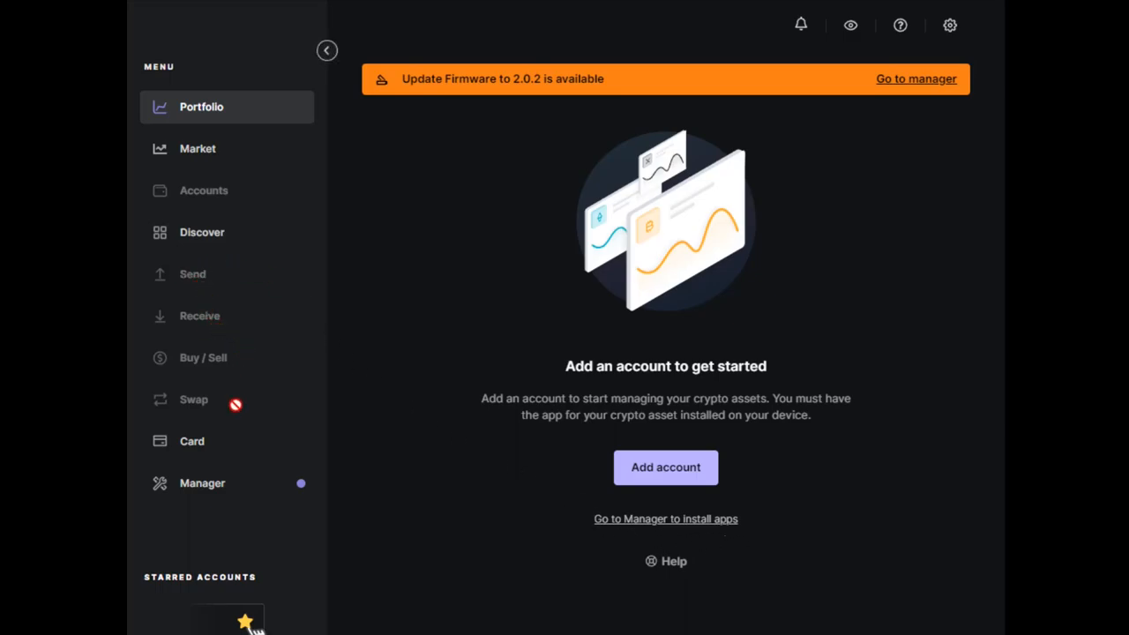
{"action": "mouse_move", "coordinate": [432, 402]}
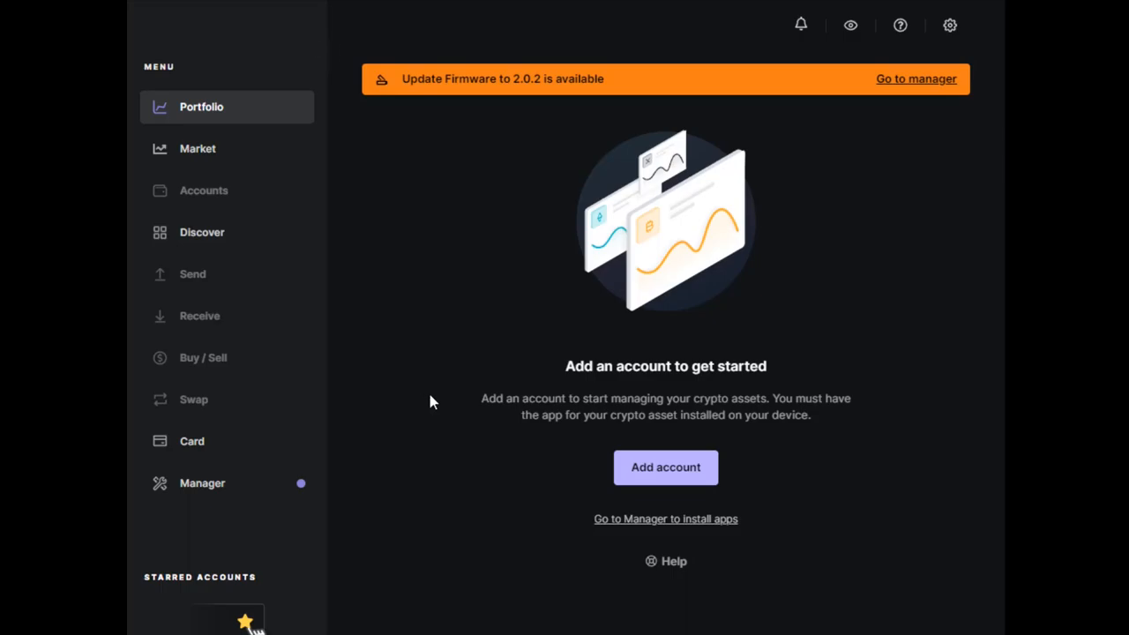